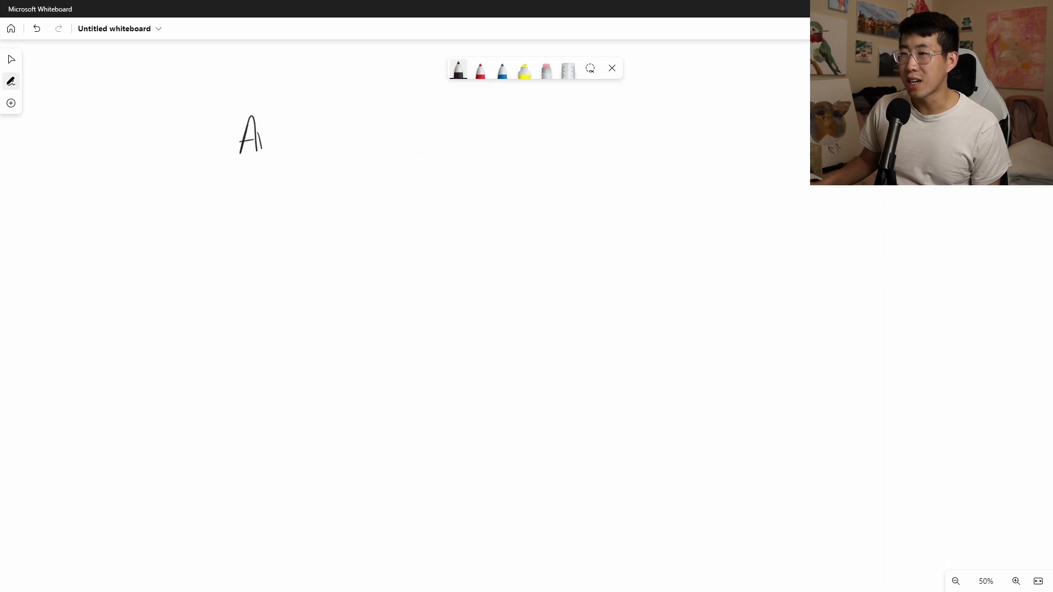
Handwrite and underline the 'Anemia' heading, then write 'reticulocyte count' beneath it
{"action": "left_click_drag", "start_coordinate": [241, 142], "coordinate": [322, 161]}
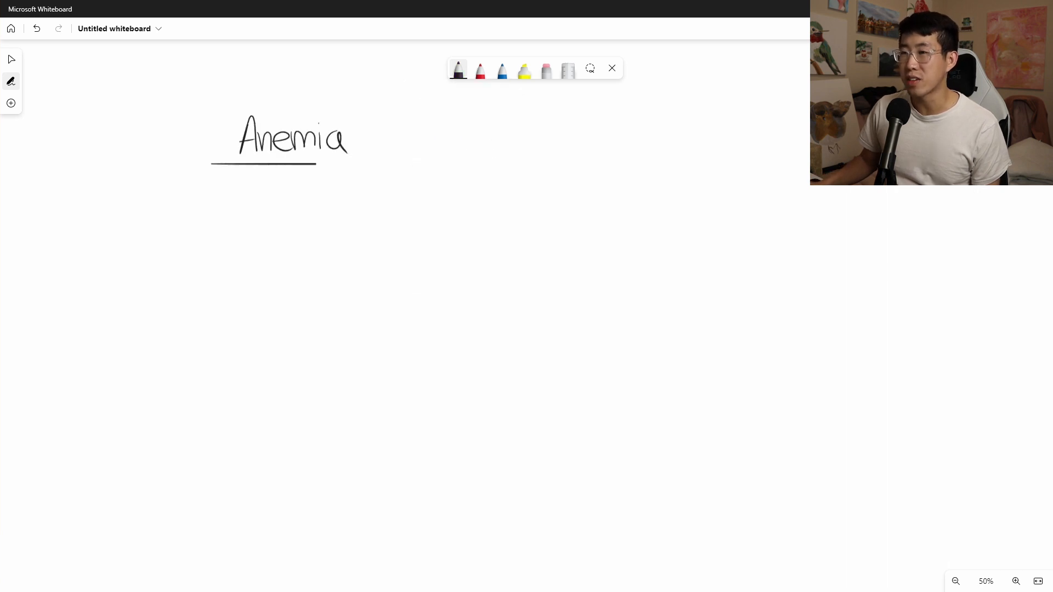
{"action": "left_click_drag", "start_coordinate": [196, 215], "coordinate": [282, 215]}
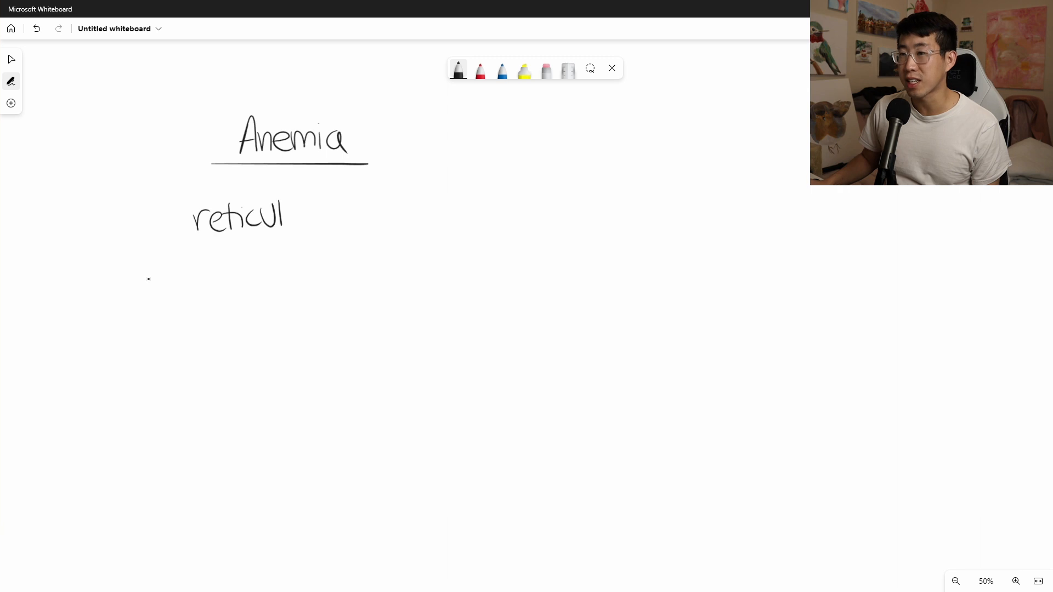
{"action": "left_click_drag", "start_coordinate": [289, 215], "coordinate": [443, 209]}
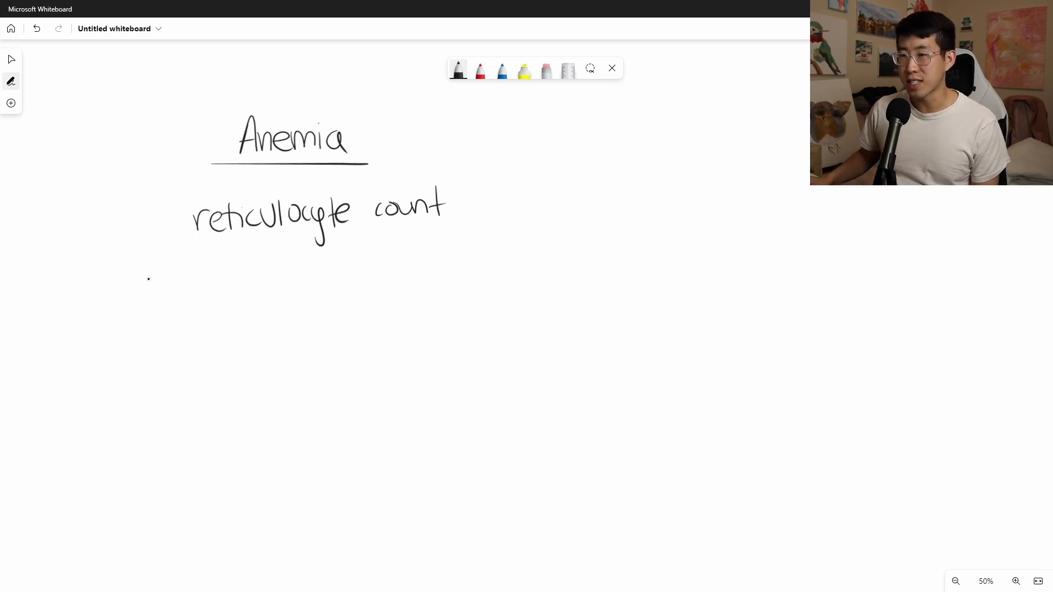
Write 'Absolute reticulocyte count >100' in red ink, returning to black afterward
{"action": "left_click", "coordinate": [479, 69]}
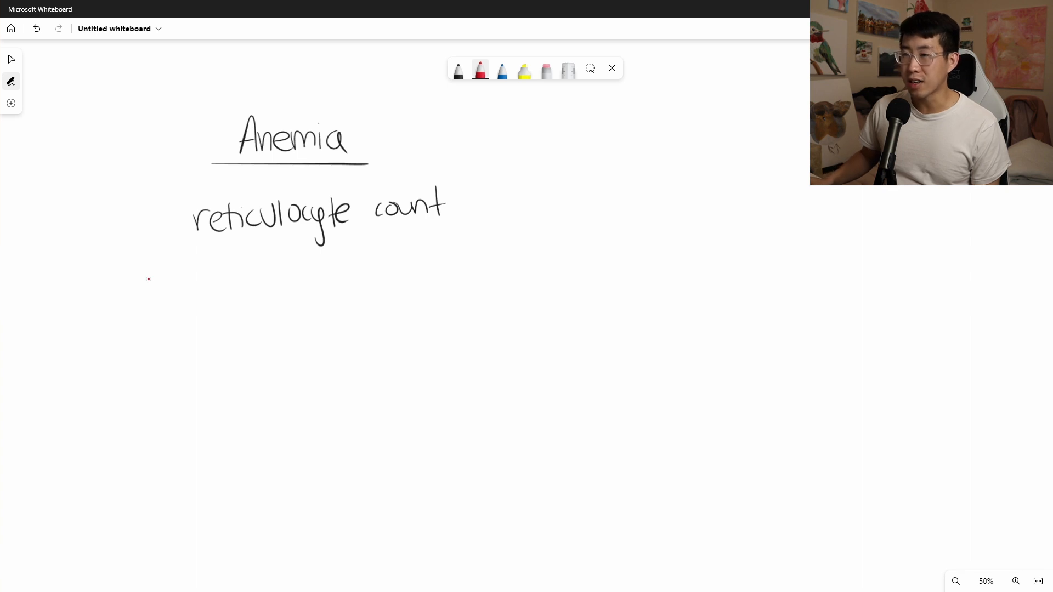
{"action": "left_click", "coordinate": [459, 70]}
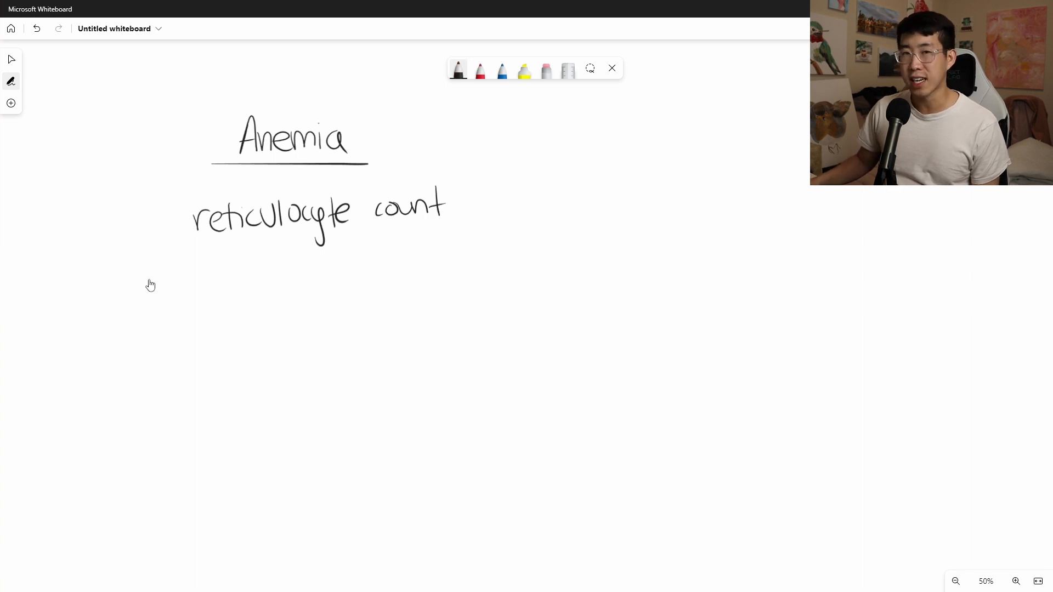
{"action": "left_click", "coordinate": [148, 279]}
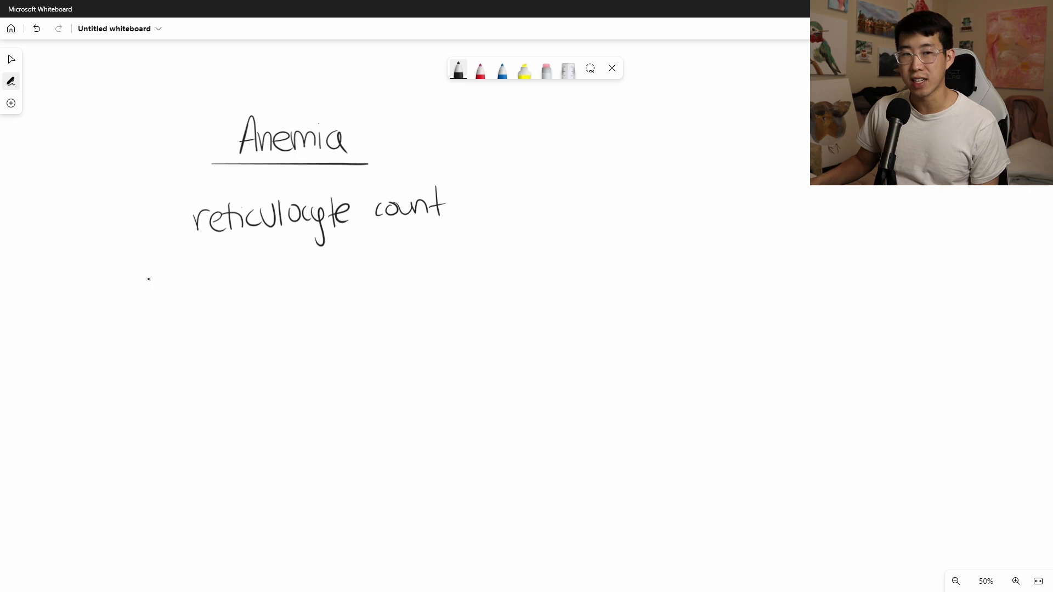
{"action": "left_click", "coordinate": [479, 70]}
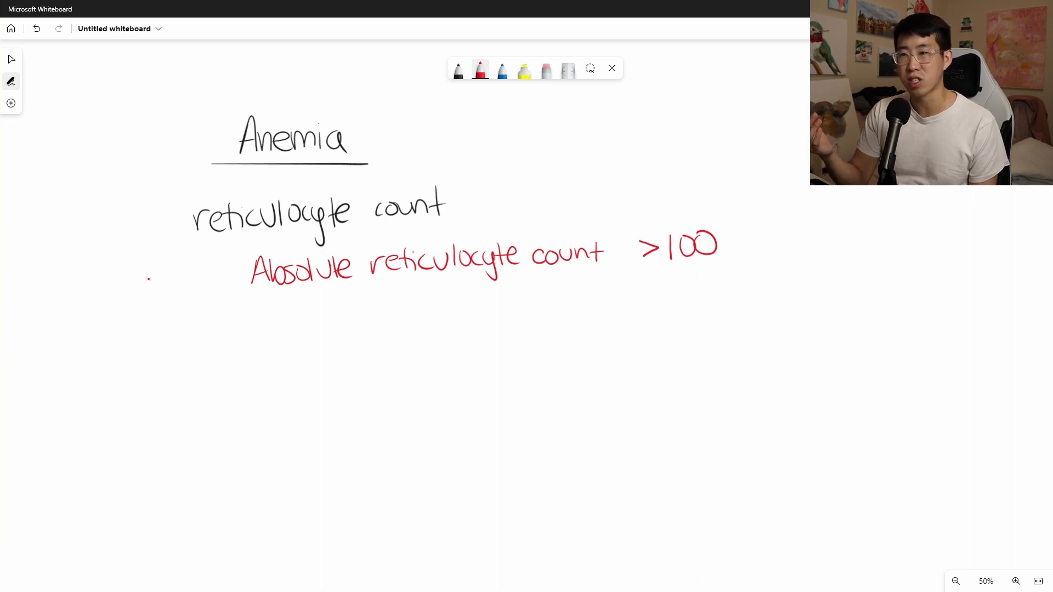
{"action": "left_click", "coordinate": [459, 71]}
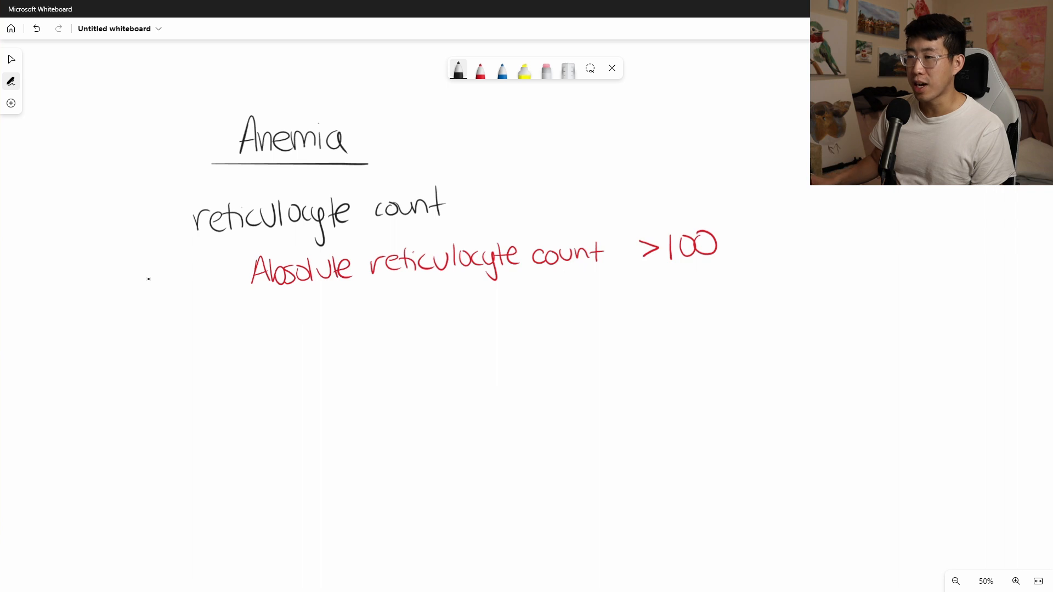
Begin the 'reticulocyte index' label below the red note
{"action": "left_click_drag", "start_coordinate": [196, 330], "coordinate": [235, 329]}
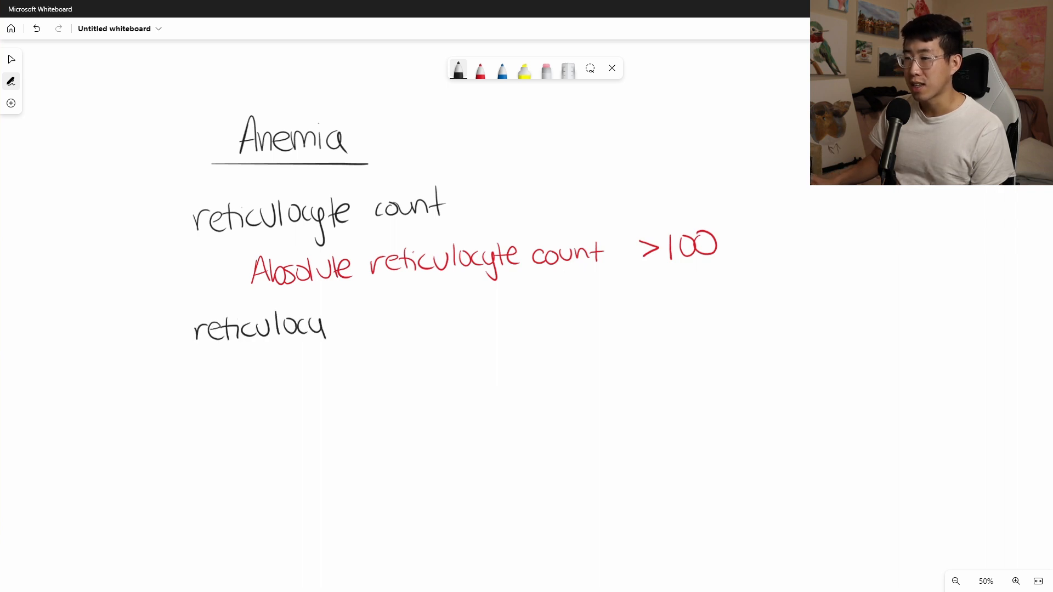
{"action": "left_click_drag", "start_coordinate": [296, 329], "coordinate": [413, 320]}
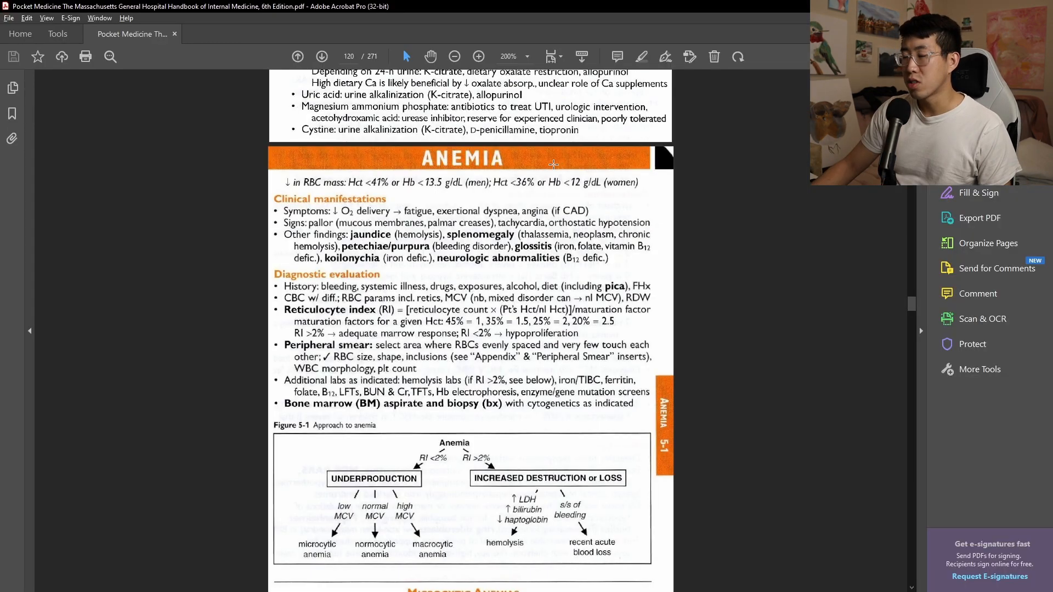
Scroll the Pocket Medicine handbook to the Anemia diagnostic evaluation and Figure 5-1
{"action": "scroll", "scroll_direction": "down", "scroll_amount": 3}
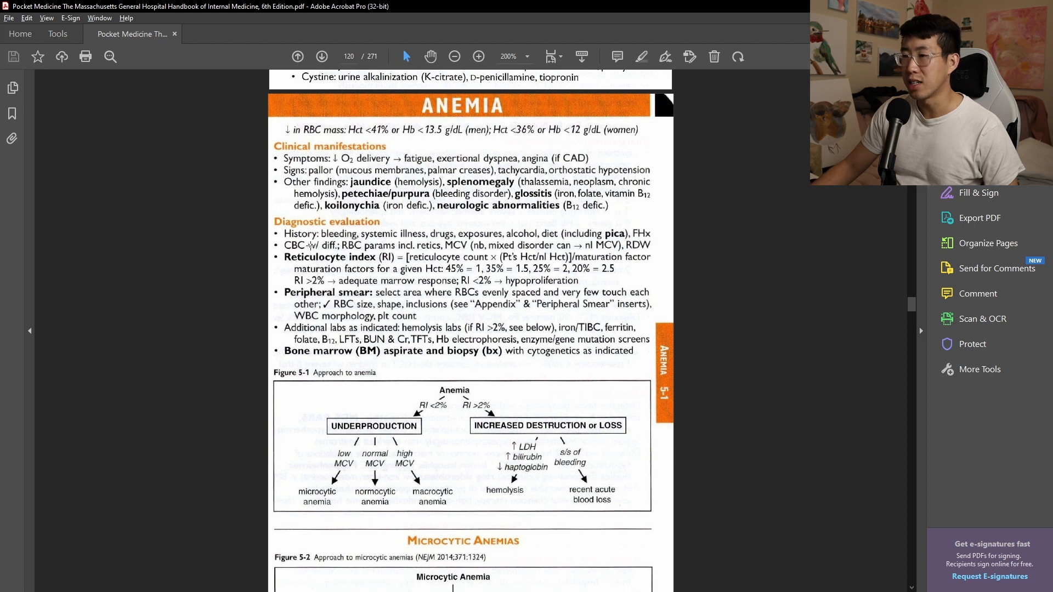
{"action": "scroll", "scroll_direction": "down", "scroll_amount": 3}
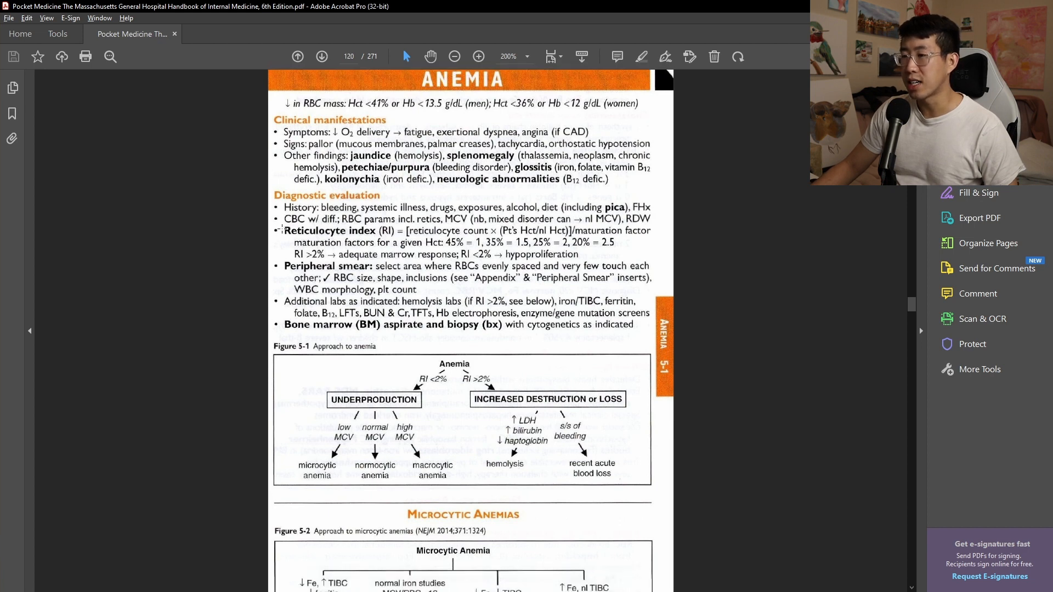
{"action": "mouse_move", "coordinate": [380, 231]}
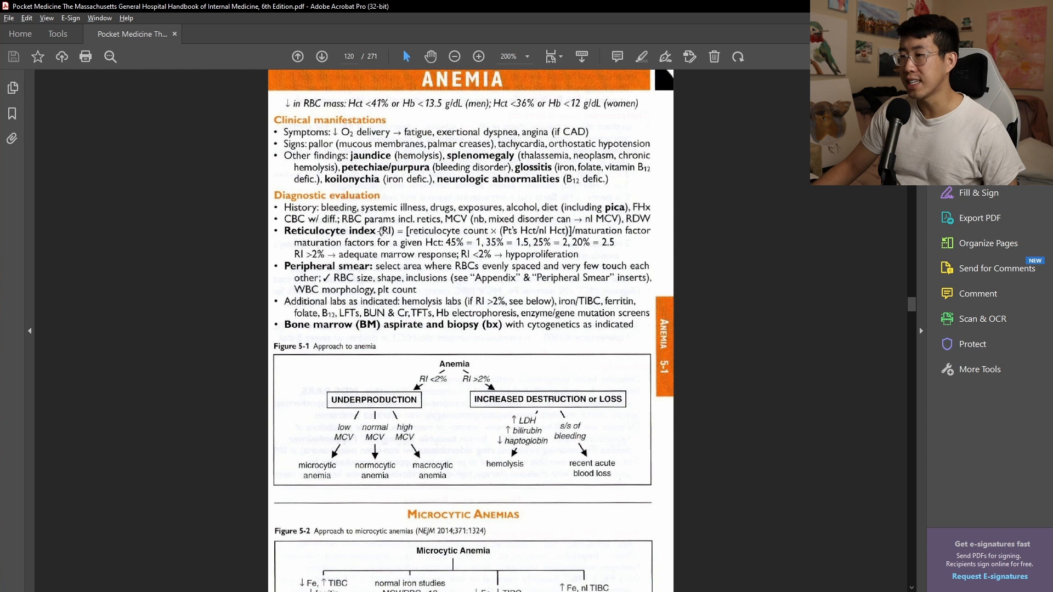
{"action": "mouse_move", "coordinate": [445, 230]}
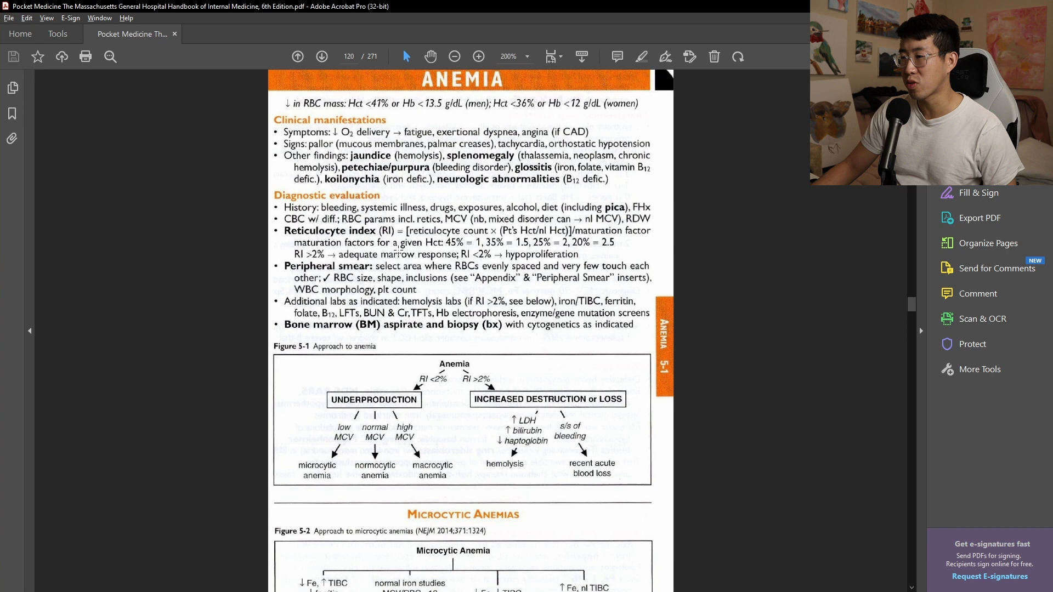
{"action": "mouse_move", "coordinate": [477, 252]}
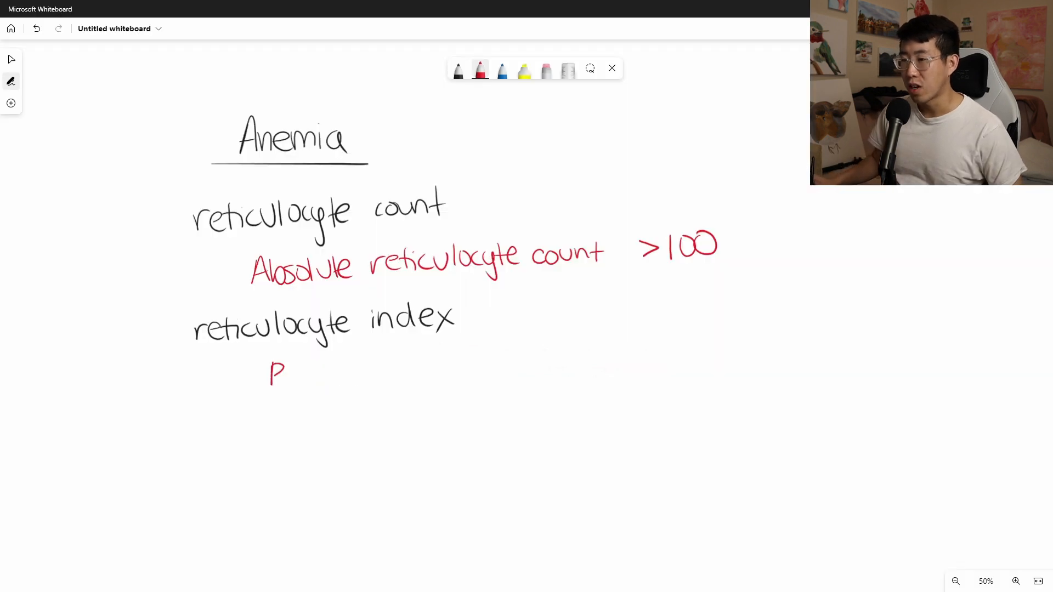
Write the RI >2% = adequate response criterion in red below the index label
{"action": "left_click_drag", "start_coordinate": [269, 373], "coordinate": [342, 373]}
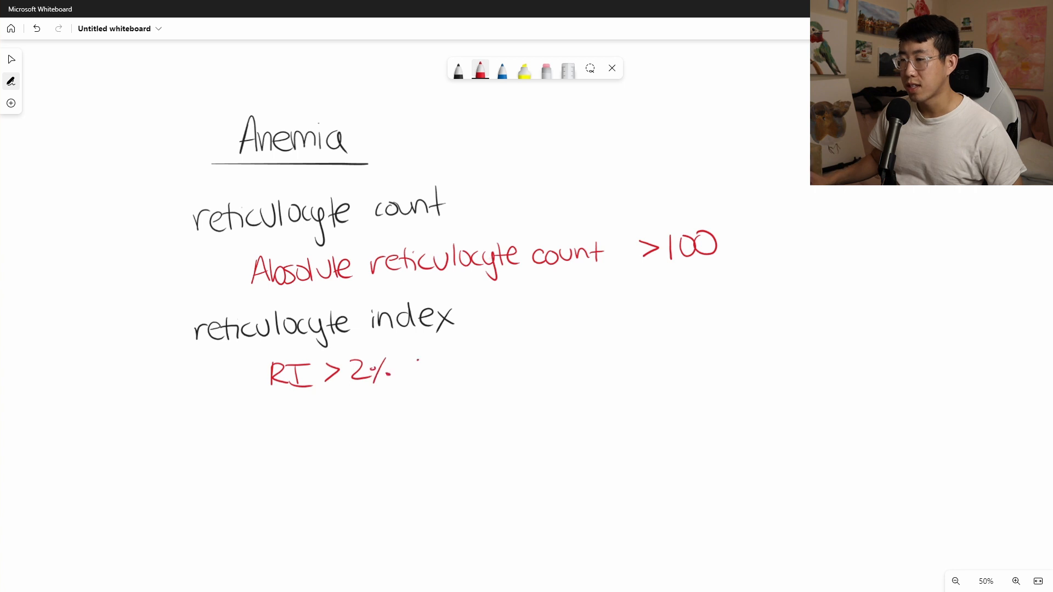
{"action": "left_click_drag", "start_coordinate": [417, 367], "coordinate": [500, 367]}
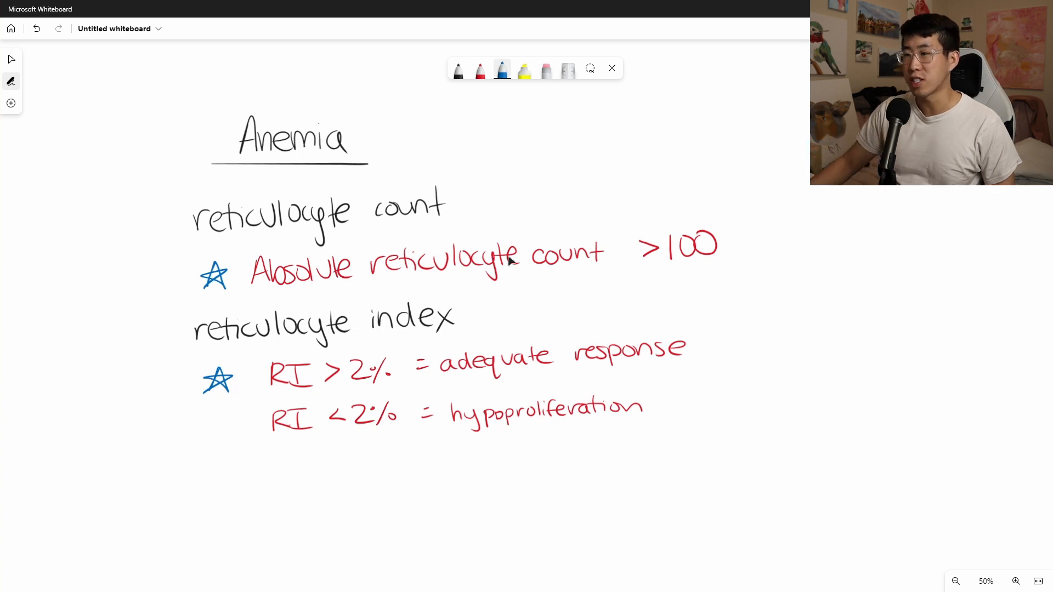
{"action": "scroll", "scroll_direction": "down", "scroll_amount": 3}
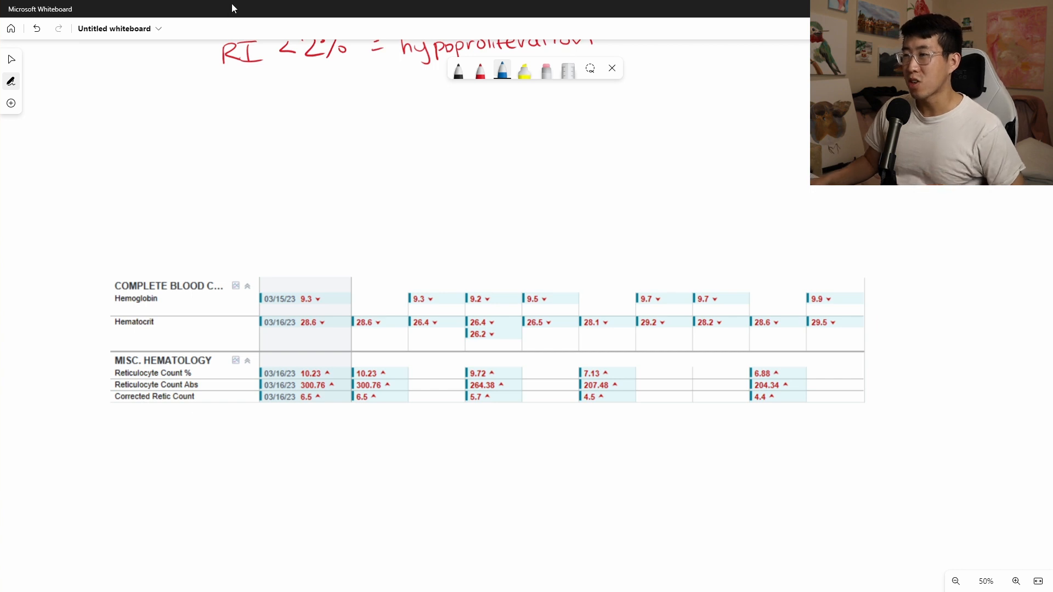
Scroll to the lab table and circle the elevated absolute reticulocyte counts in blue
{"action": "left_click_drag", "start_coordinate": [442, 199], "coordinate": [442, 222]}
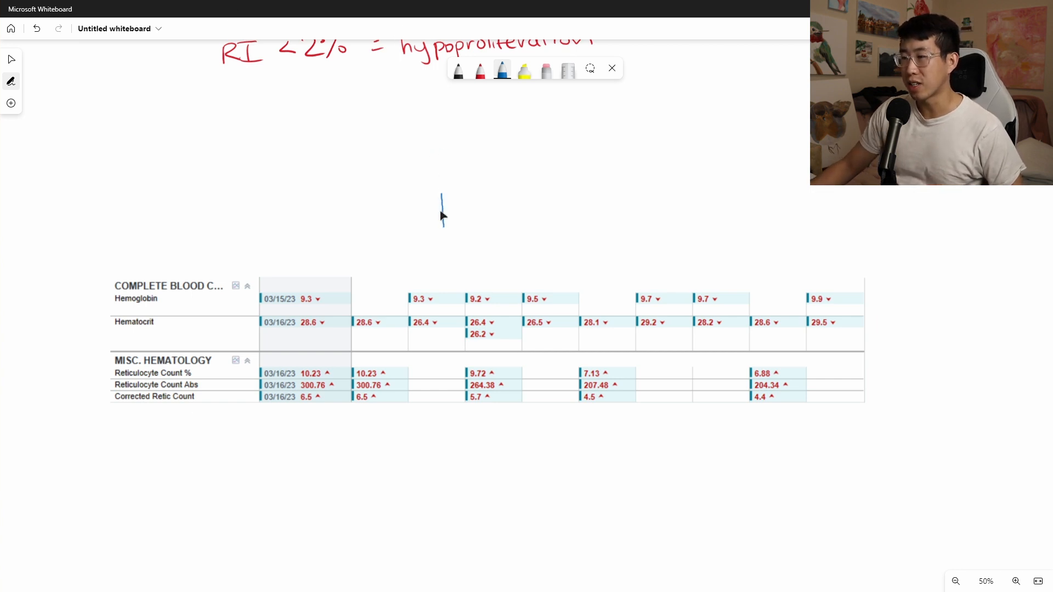
{"action": "scroll", "scroll_direction": "down", "scroll_amount": 3}
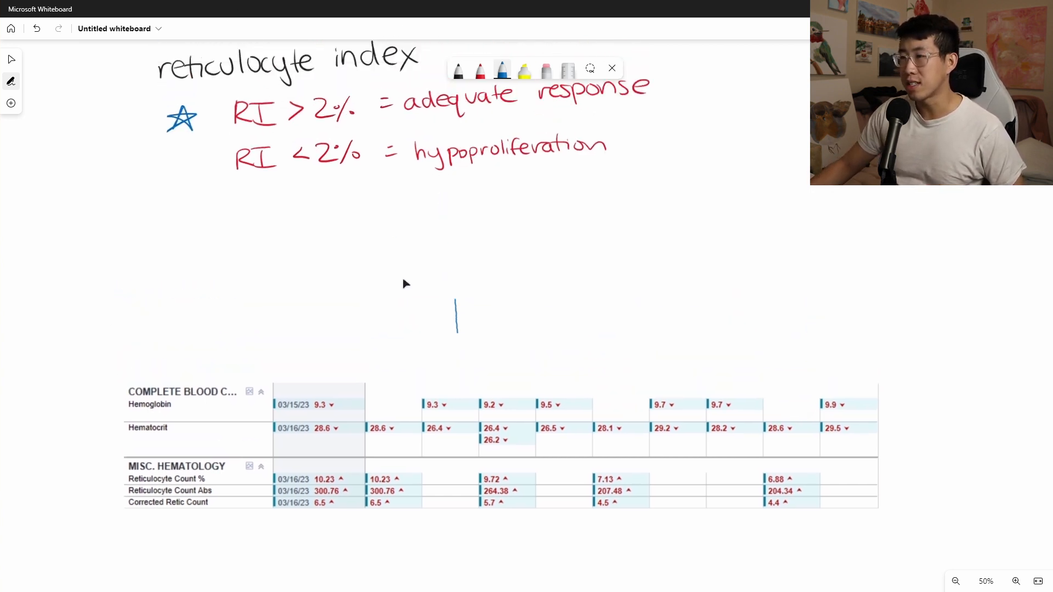
{"action": "scroll", "scroll_direction": "down", "scroll_amount": 3}
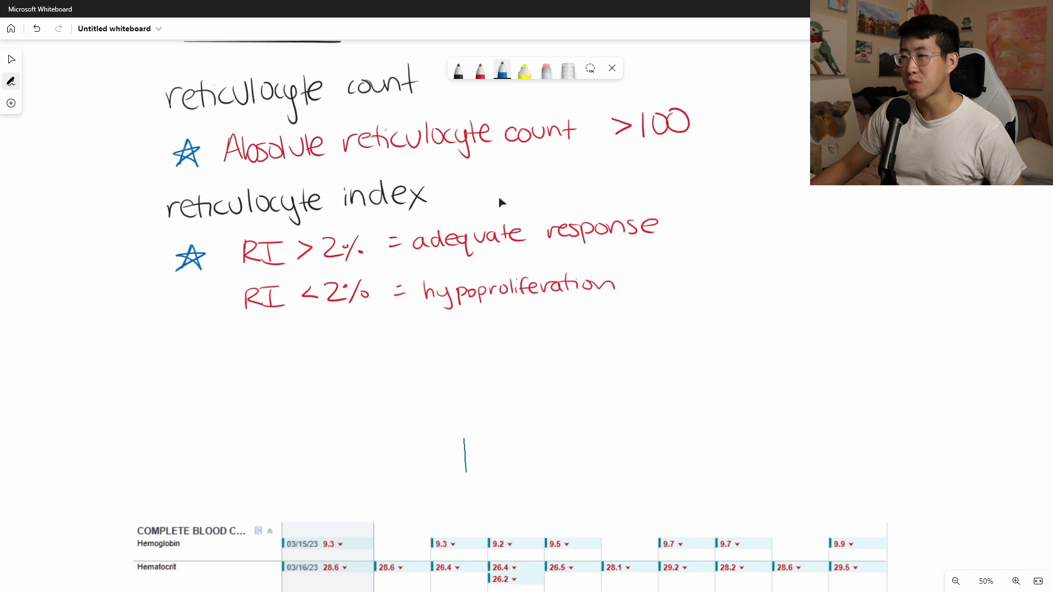
{"action": "scroll", "scroll_direction": "down", "scroll_amount": 3}
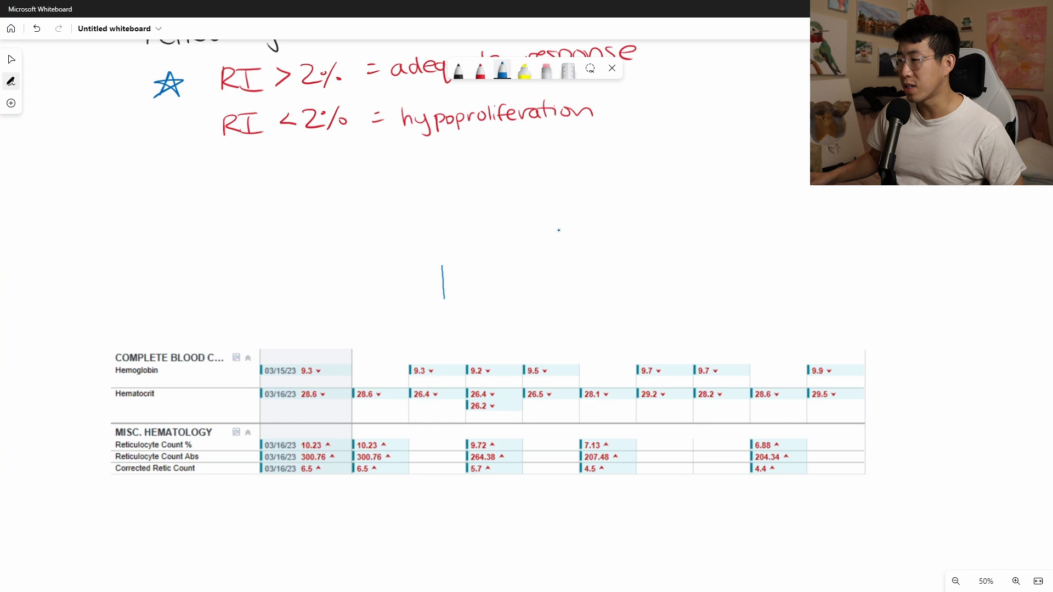
{"action": "left_click_drag", "start_coordinate": [359, 462], "coordinate": [399, 461]}
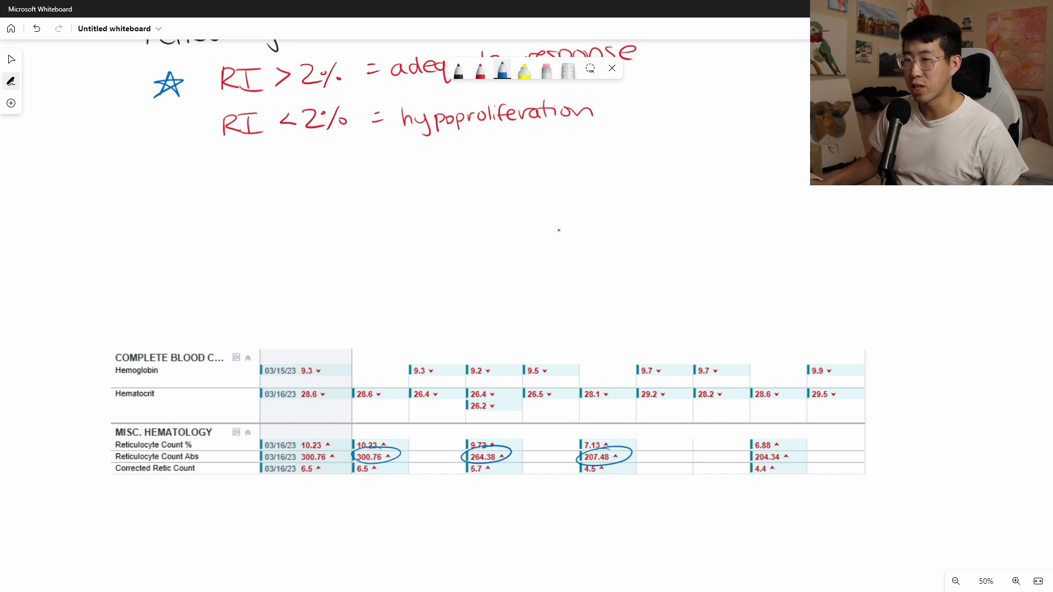
Write 10.23% × 28.6 (pt's Hct) / 45 (normal Hct) = 6.5%
{"action": "left_click_drag", "start_coordinate": [222, 228], "coordinate": [296, 245]}
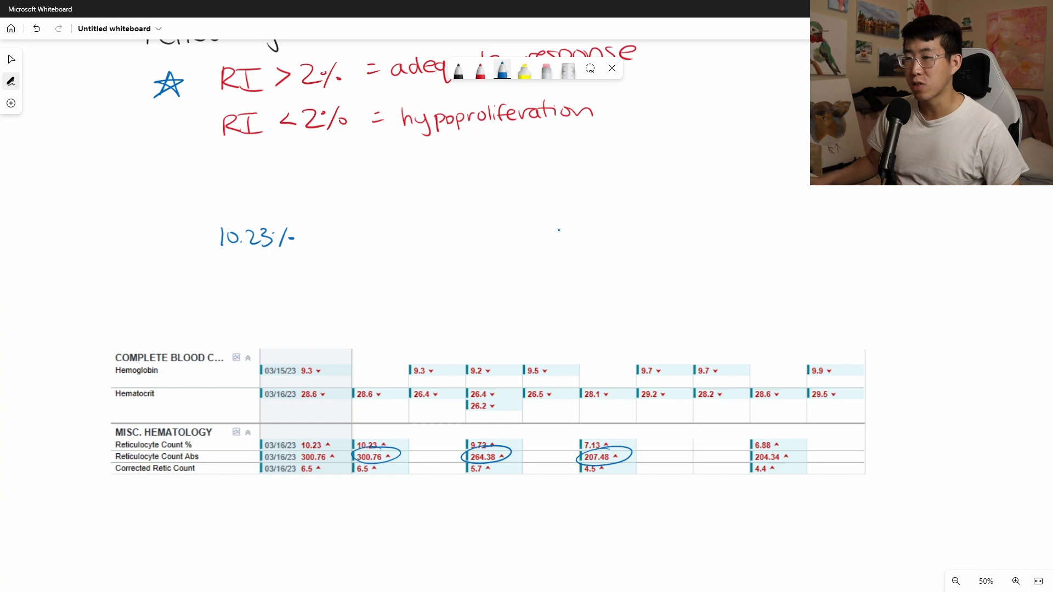
{"action": "left_click_drag", "start_coordinate": [316, 229], "coordinate": [330, 244]}
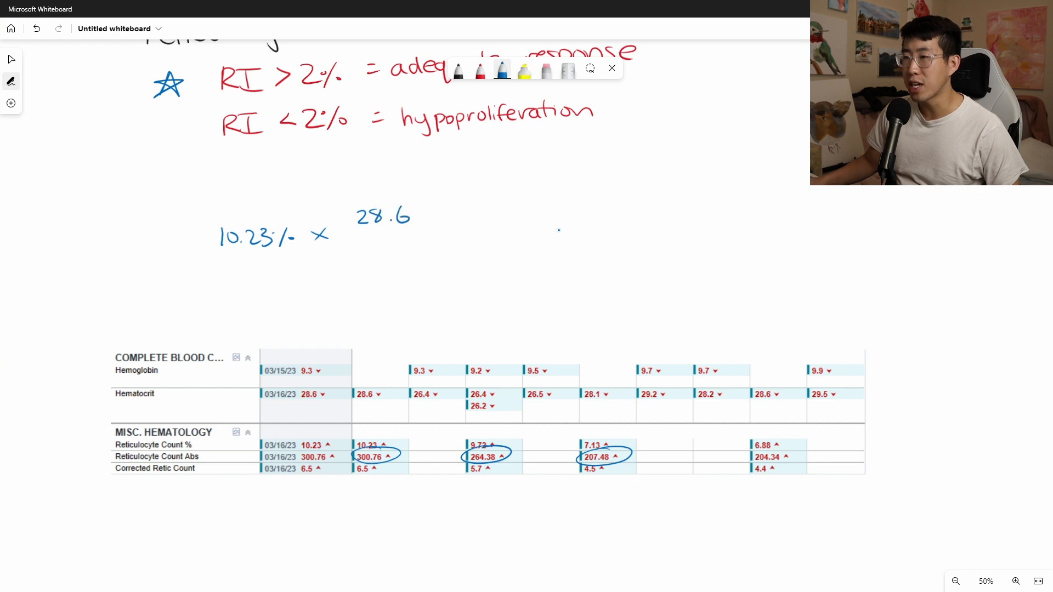
{"action": "type", "text": "Cpl"}
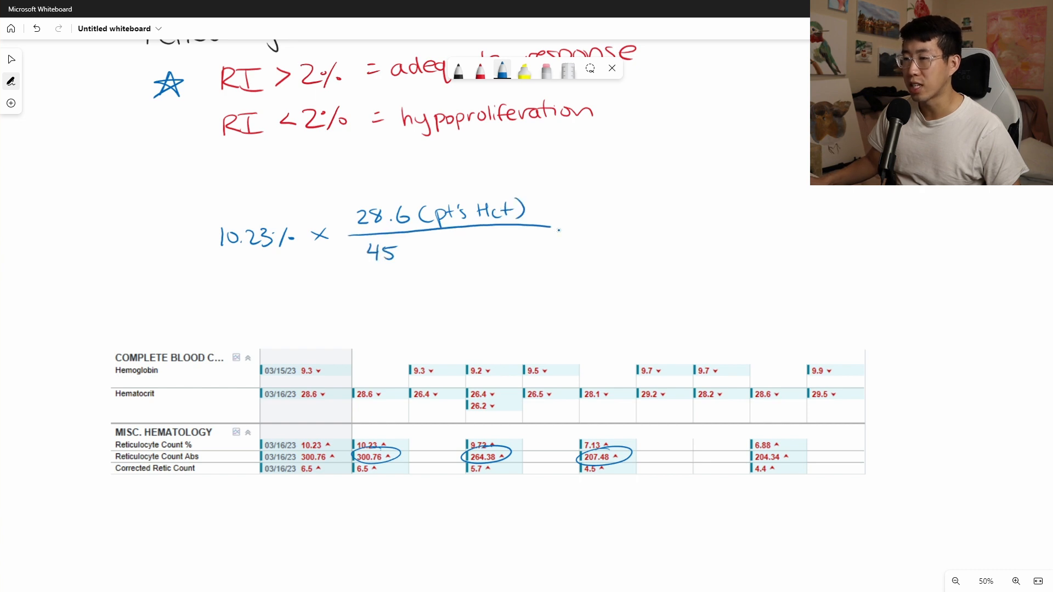
{"action": "type", "text": "Cn"}
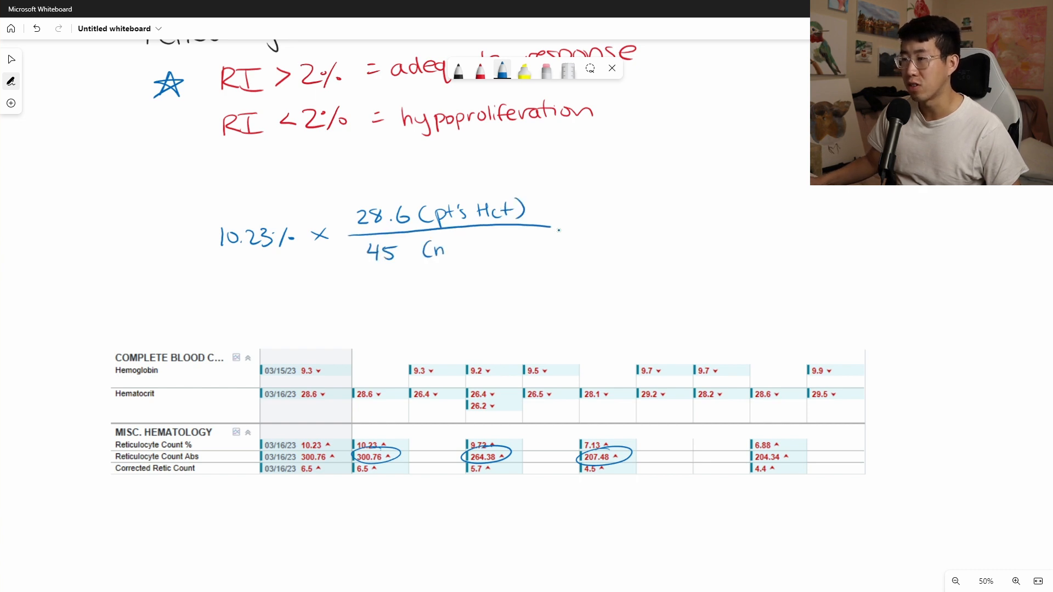
{"action": "type", "text": "normal Hct)"}
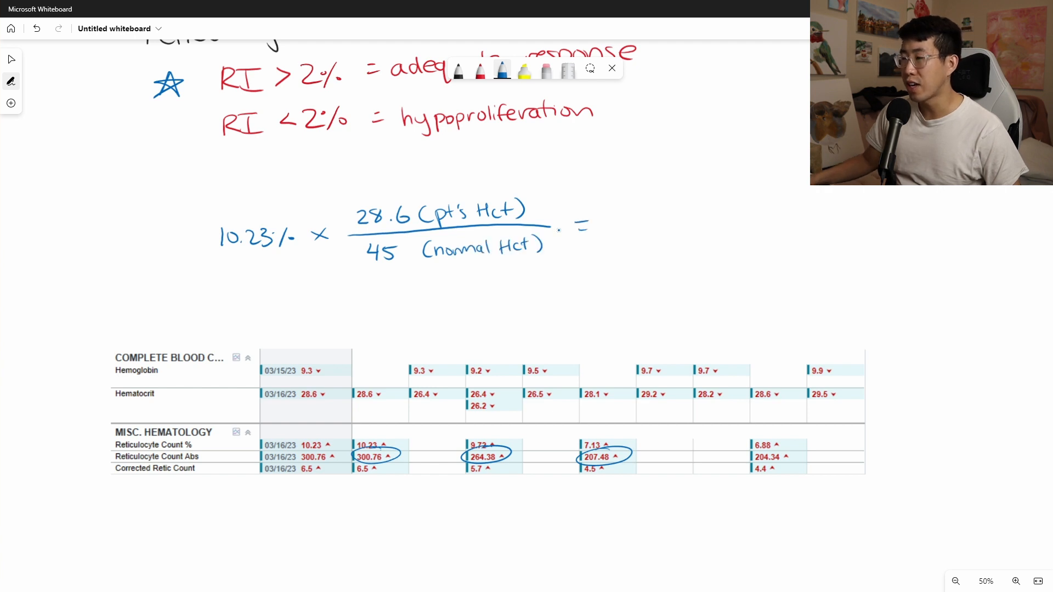
{"action": "type", "text": "6.5%"}
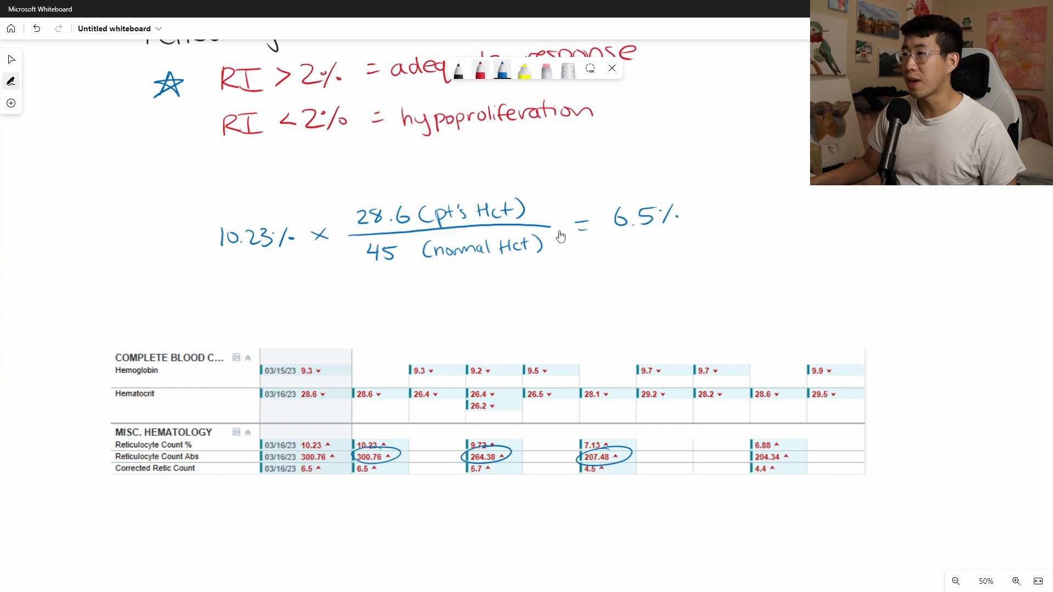
{"action": "left_click", "coordinate": [479, 69]}
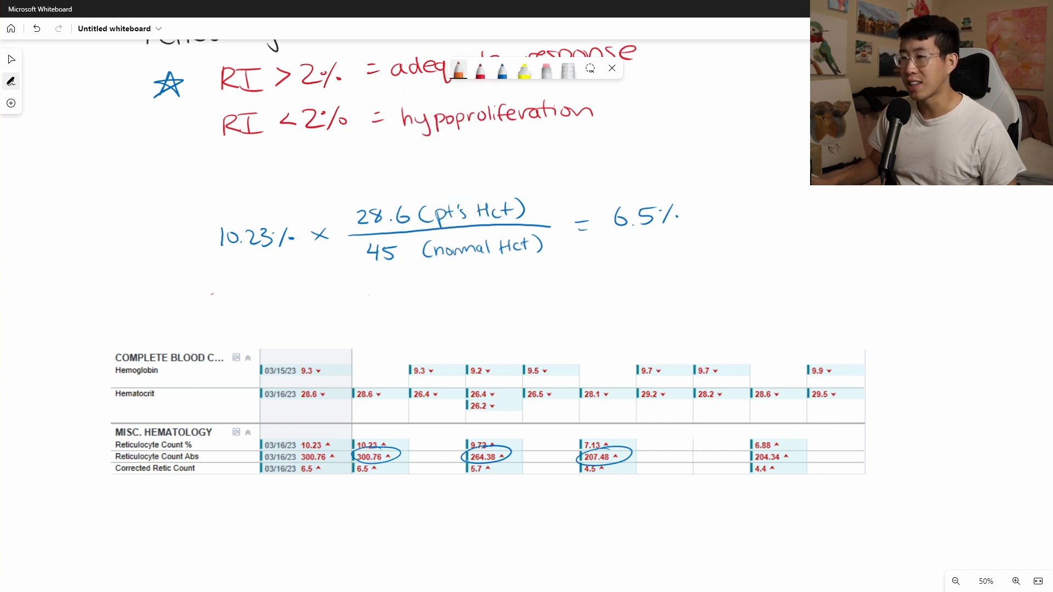
Draw an orange brace around the calculation for the RI and maturation factor label
{"action": "left_click_drag", "start_coordinate": [215, 294], "coordinate": [550, 269]}
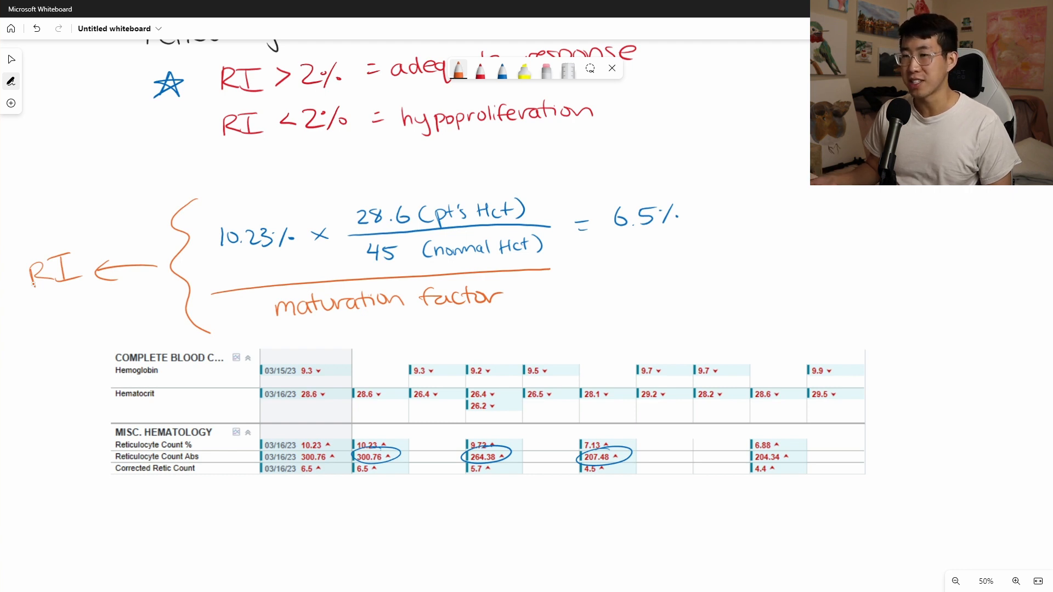
{"action": "mouse_move", "coordinate": [54, 290]}
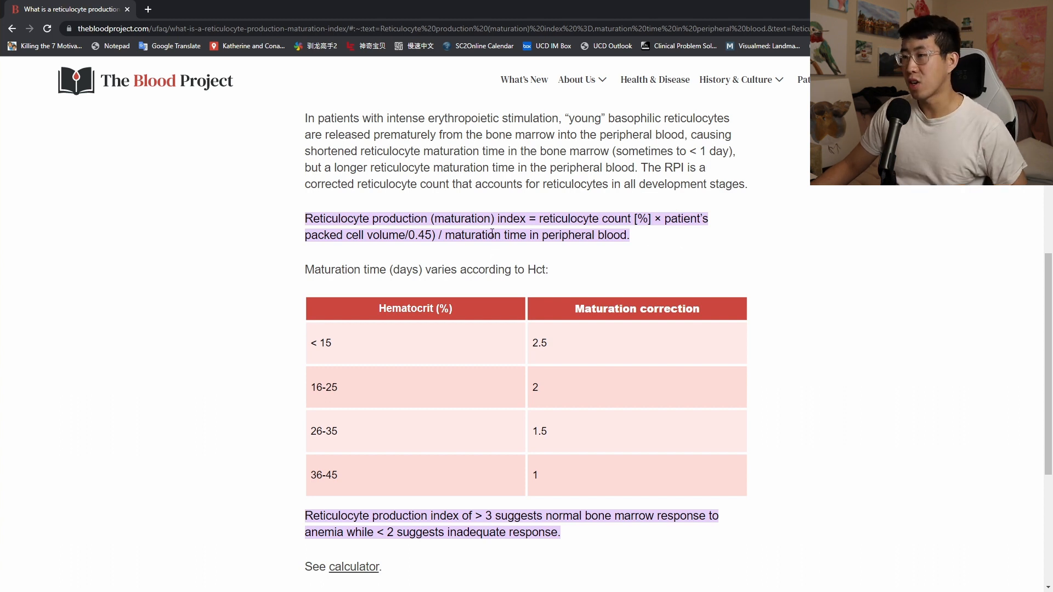
Scroll The Blood Project page to the hematocrit-based maturation correction table
{"action": "scroll", "scroll_direction": "down", "scroll_amount": 3}
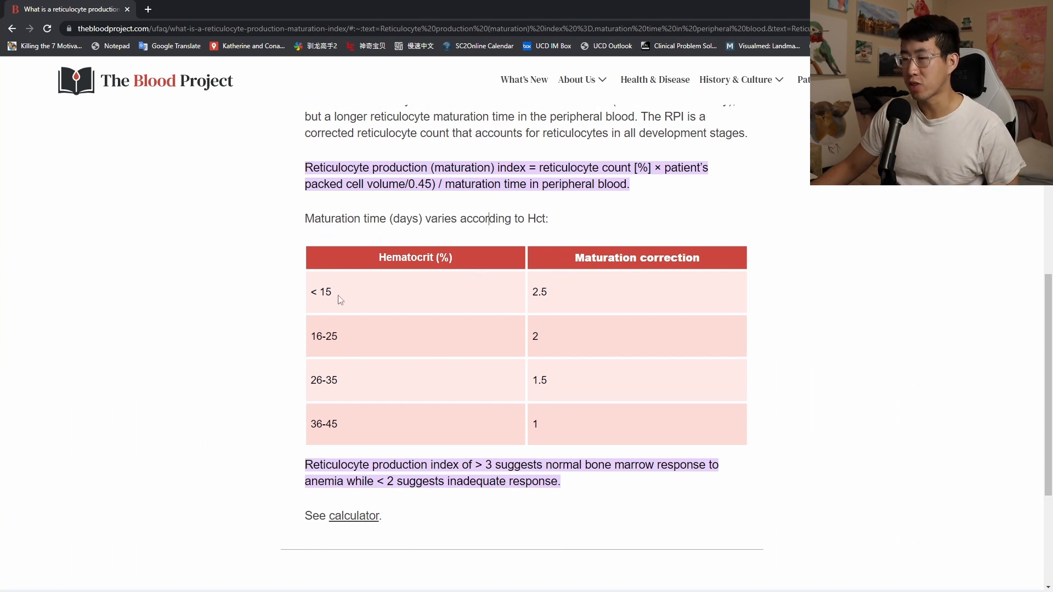
{"action": "mouse_move", "coordinate": [547, 313]}
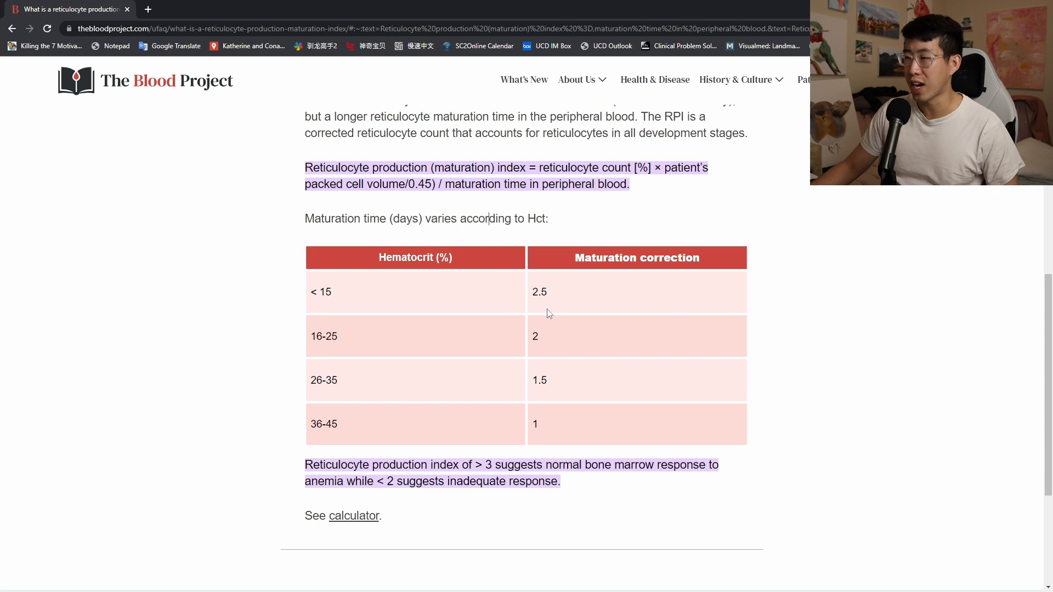
{"action": "mouse_move", "coordinate": [356, 355]}
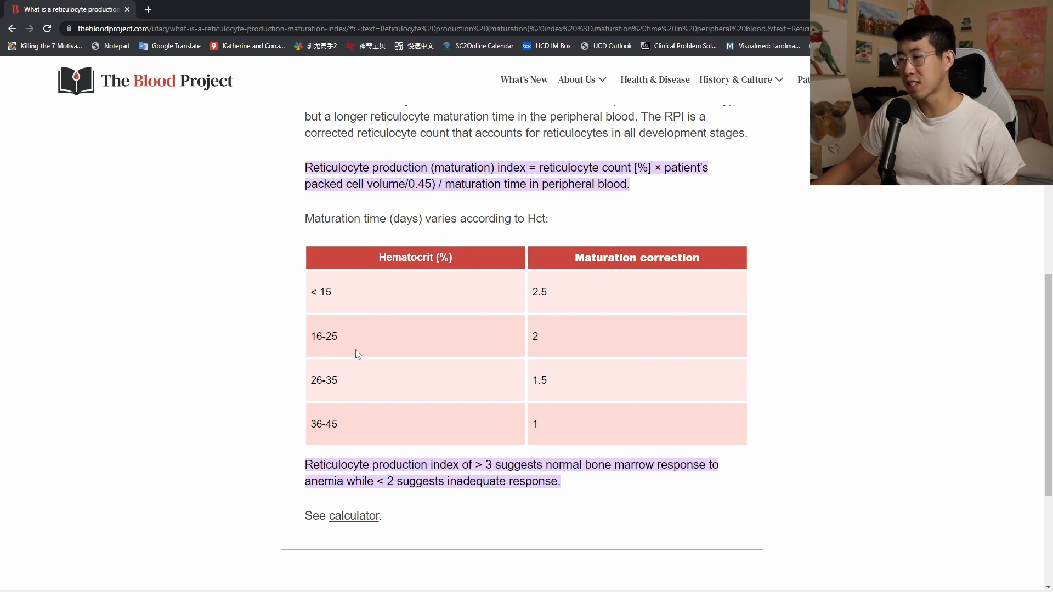
{"action": "mouse_move", "coordinate": [354, 392]}
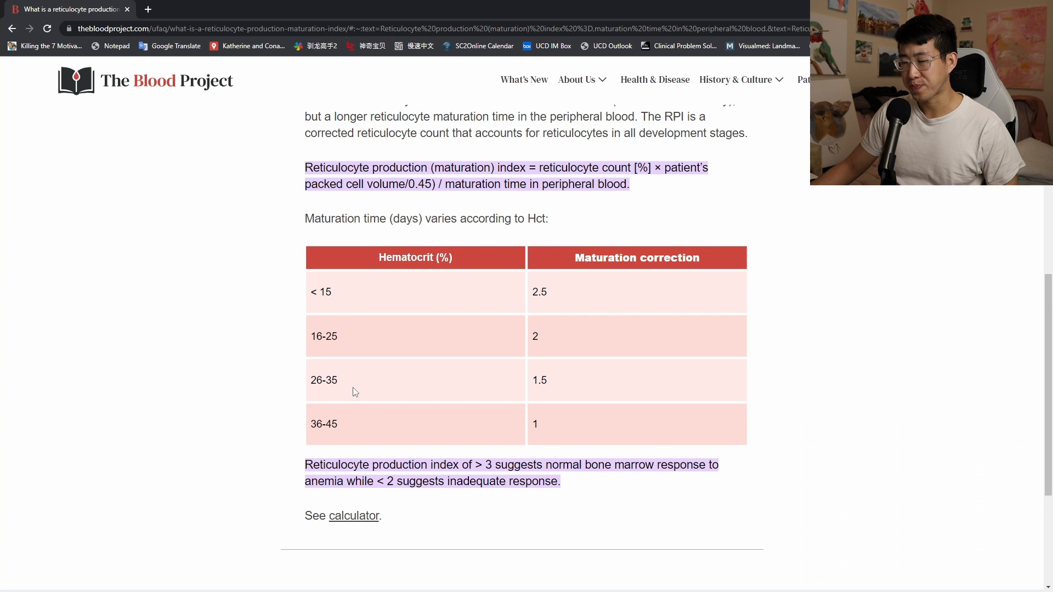
{"action": "mouse_move", "coordinate": [551, 393]}
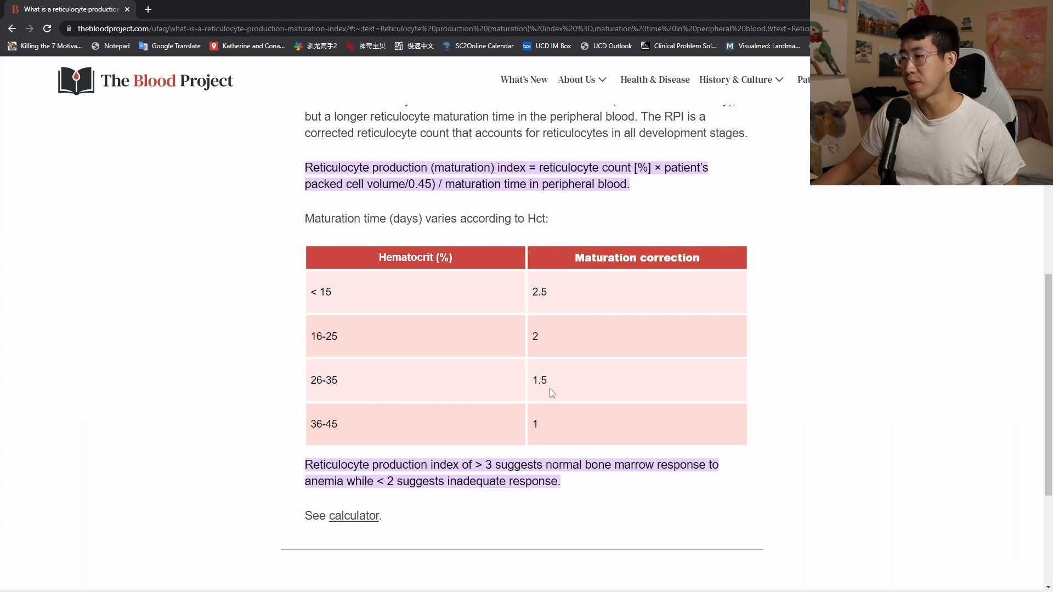
{"action": "mouse_move", "coordinate": [485, 440]}
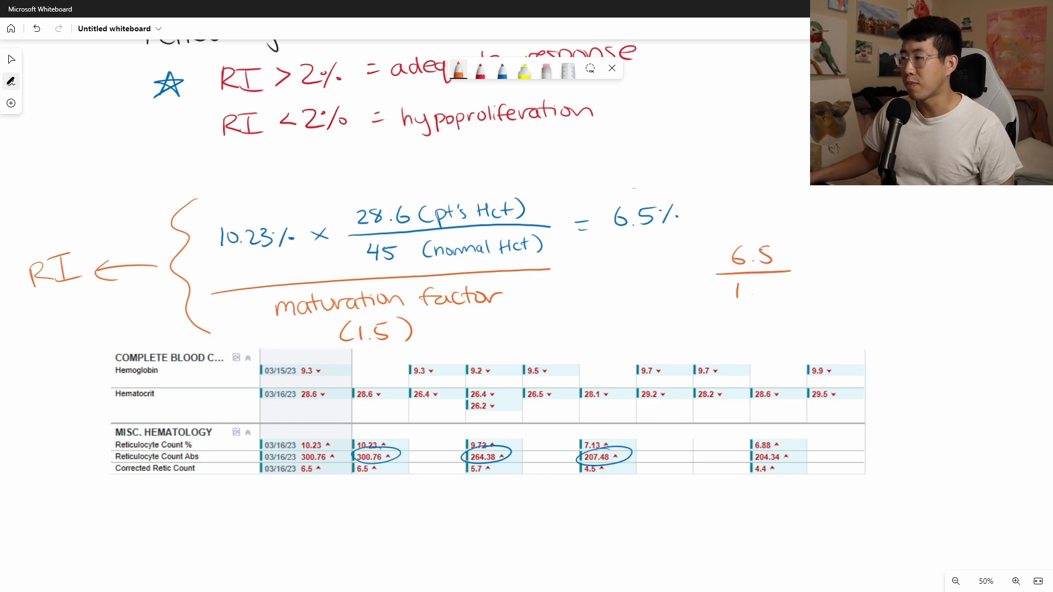
Divide 6.5 by 1.5 on the calculator, then write and circle 4.33 under RI
{"action": "left_click", "coordinate": [467, 478]}
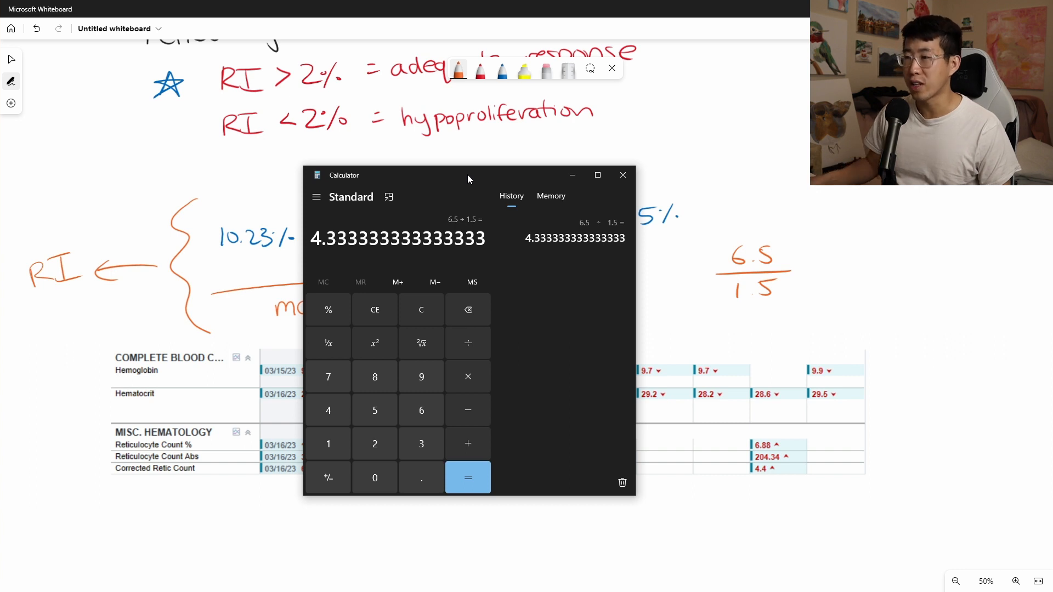
{"action": "left_click", "coordinate": [620, 174]}
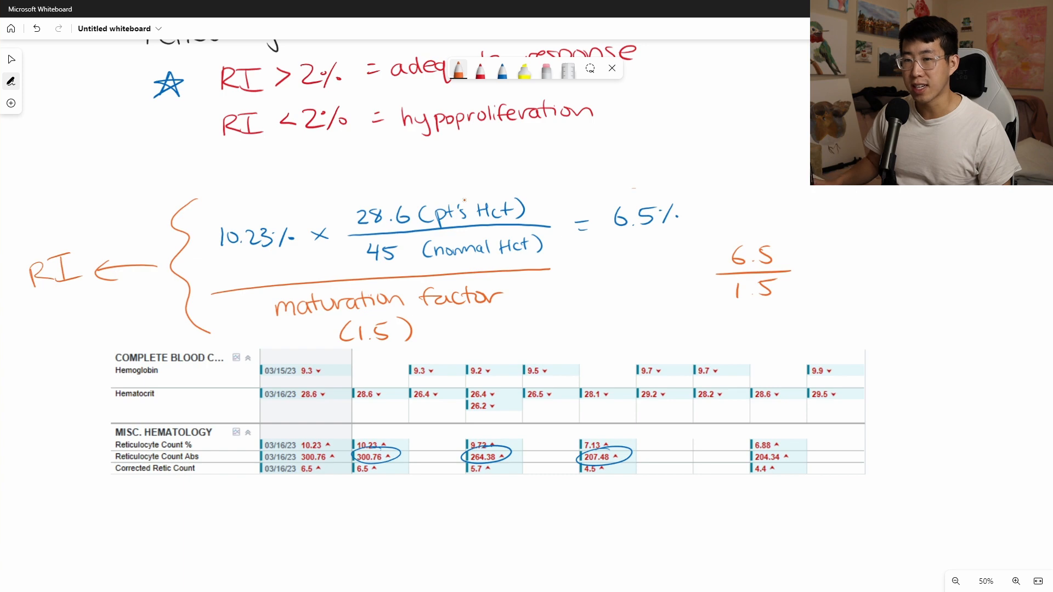
{"action": "left_click_drag", "start_coordinate": [37, 316], "coordinate": [80, 326]}
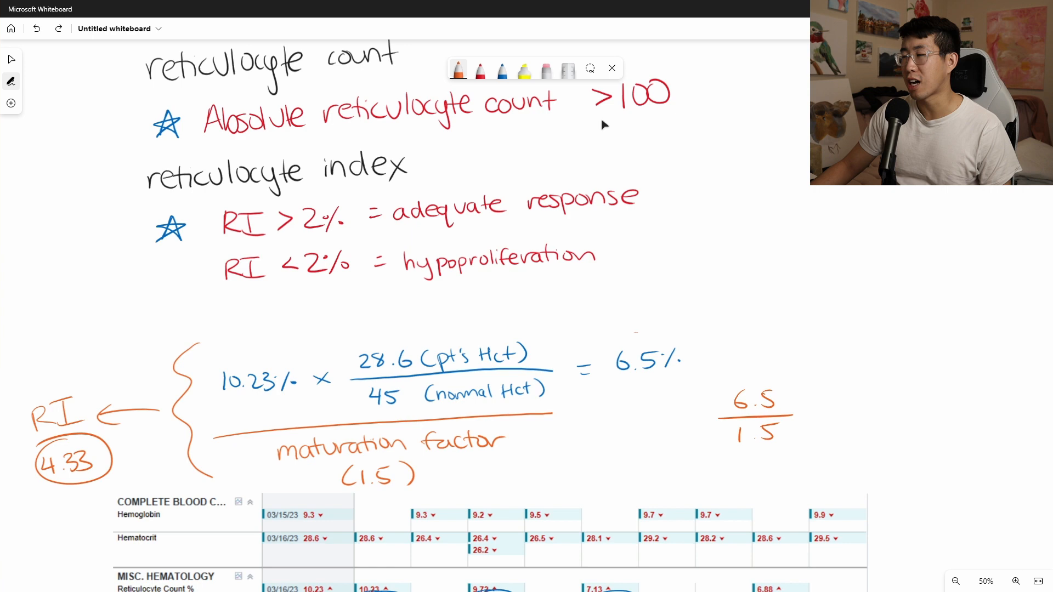
{"action": "mouse_move", "coordinate": [842, 260]}
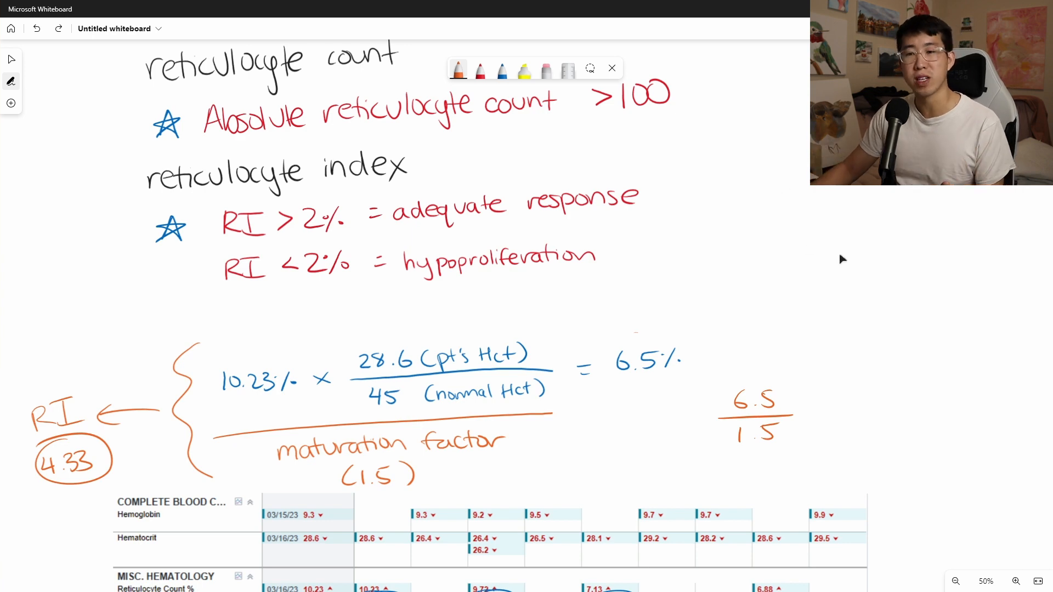
{"action": "scroll", "scroll_direction": "down", "scroll_amount": 3}
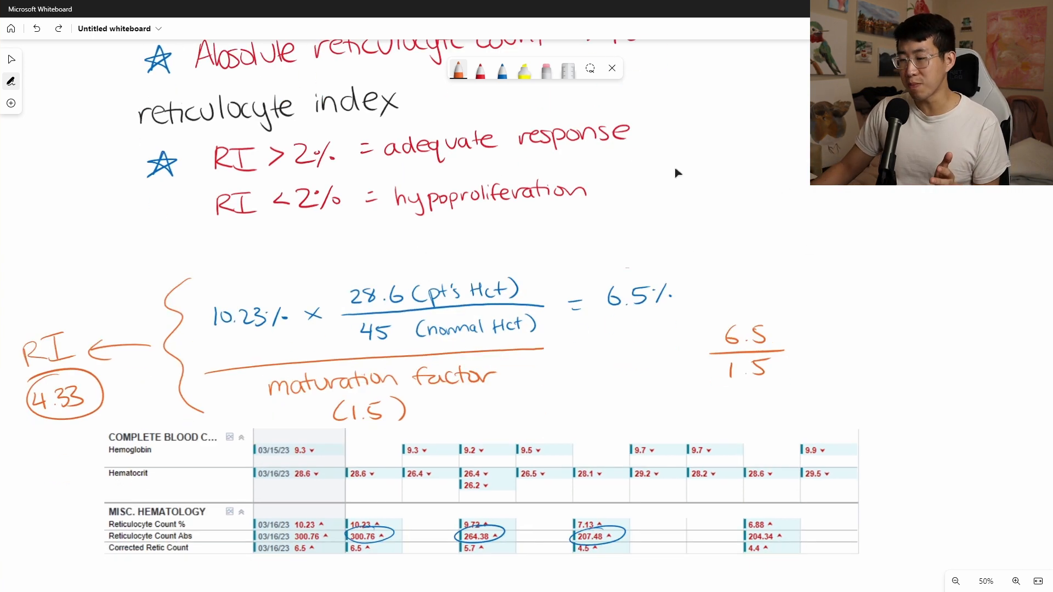
{"action": "scroll", "scroll_direction": "down", "scroll_amount": 3}
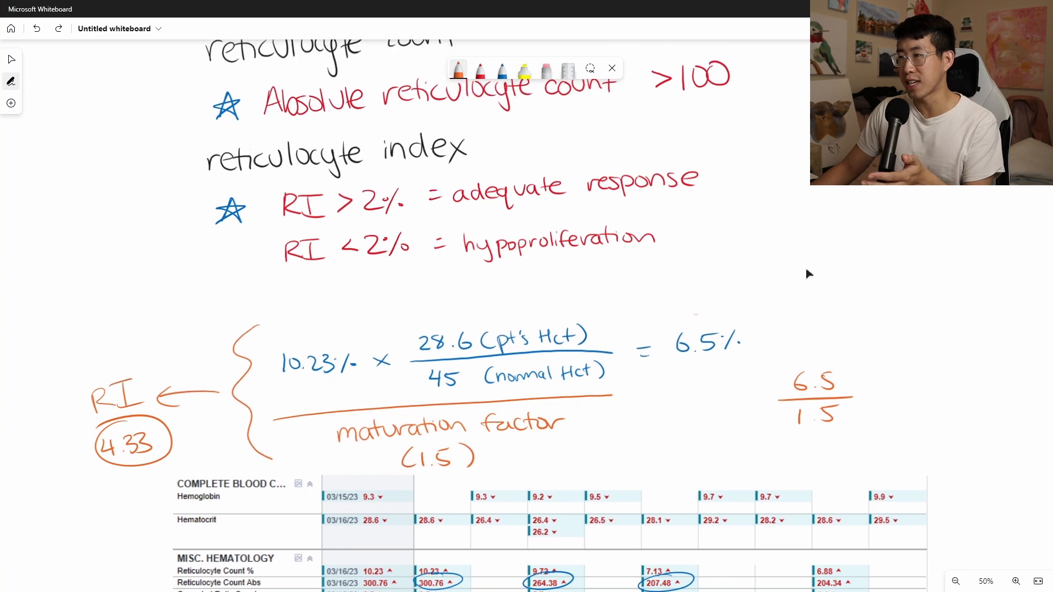
{"action": "scroll", "scroll_direction": "down", "scroll_amount": 3}
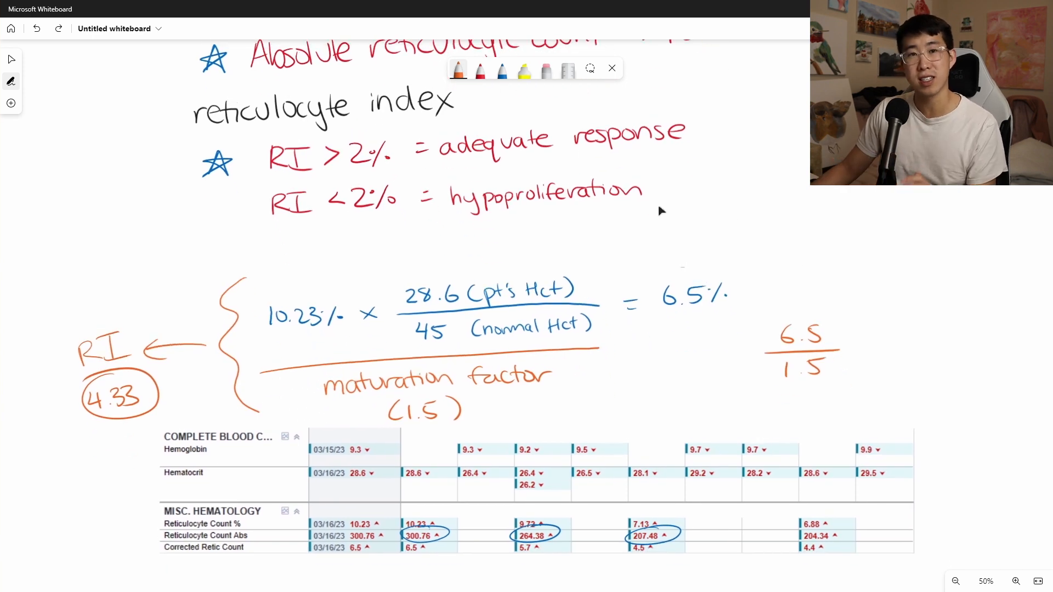
{"action": "mouse_move", "coordinate": [723, 221]}
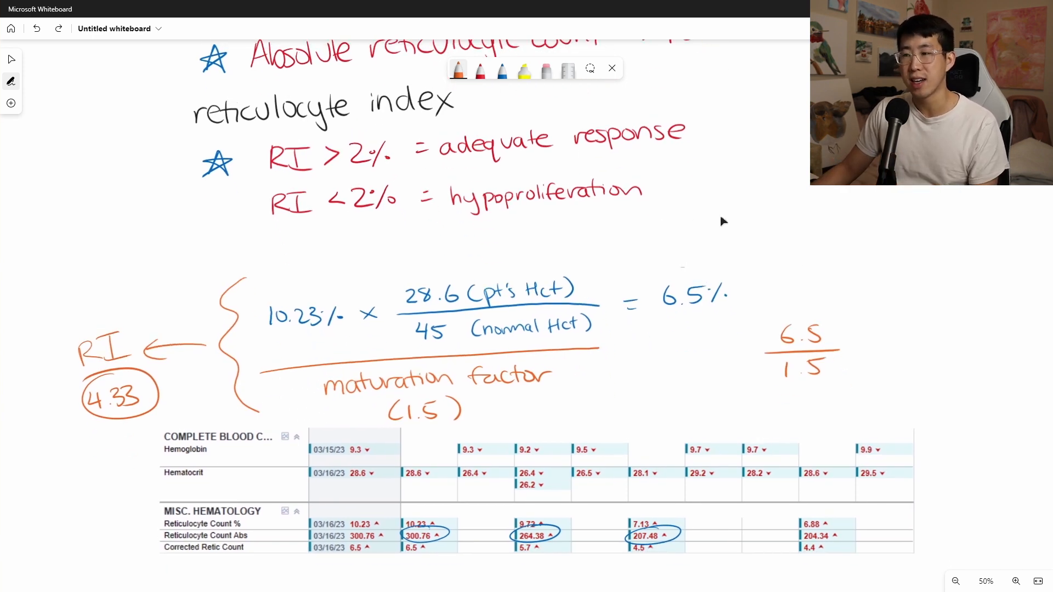
{"action": "mouse_move", "coordinate": [574, 235]}
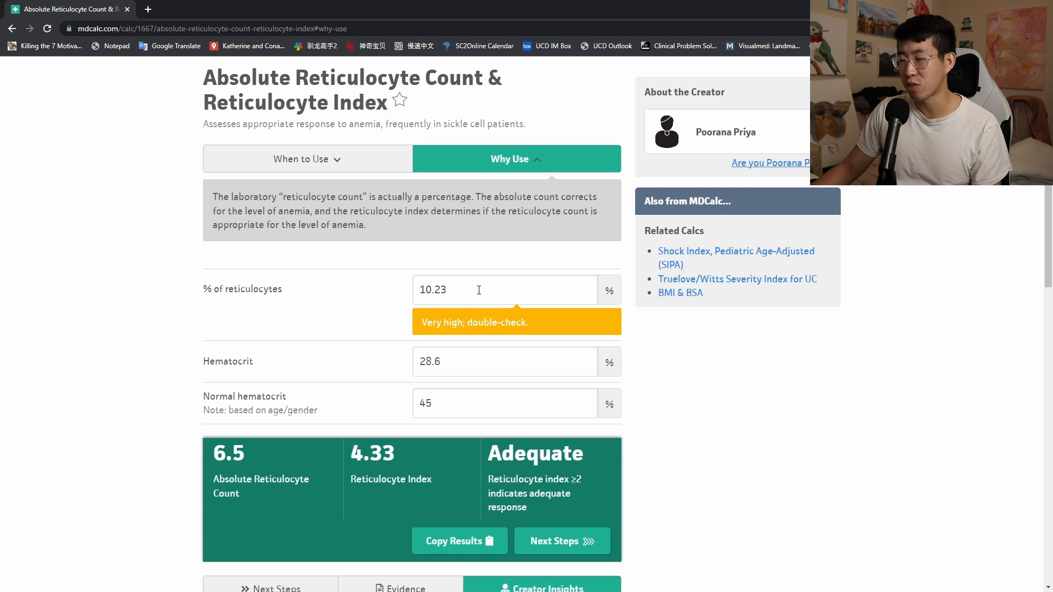
Scroll MDCalc to the results showing RI 4.33, Adequate for 10.23%, 28.6 and 45
{"action": "scroll", "scroll_direction": "down", "scroll_amount": 3}
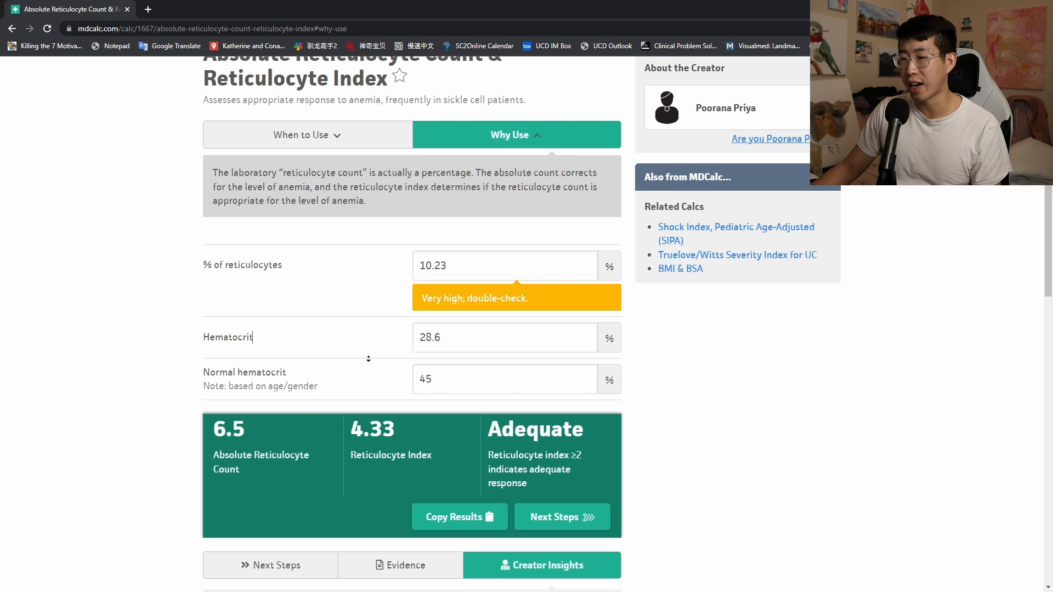
{"action": "scroll", "scroll_direction": "down", "scroll_amount": 3}
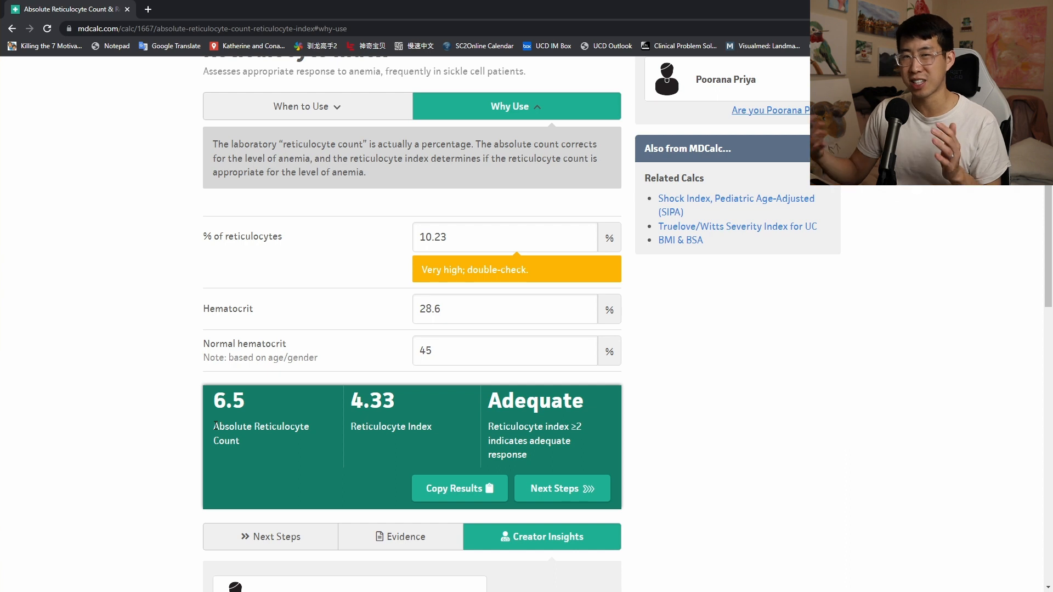
{"action": "mouse_move", "coordinate": [368, 439]}
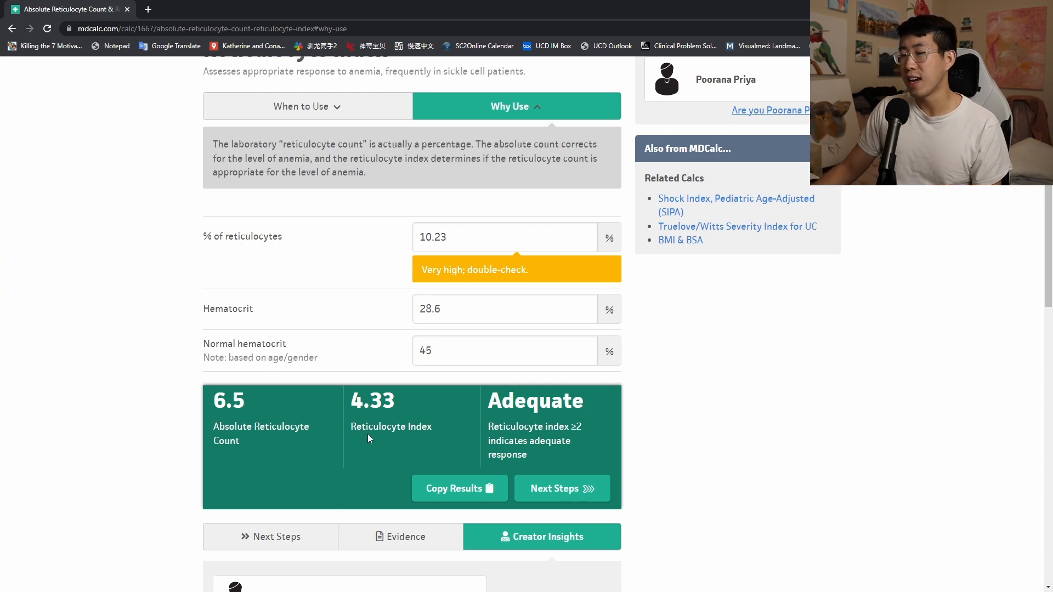
{"action": "mouse_move", "coordinate": [374, 446]}
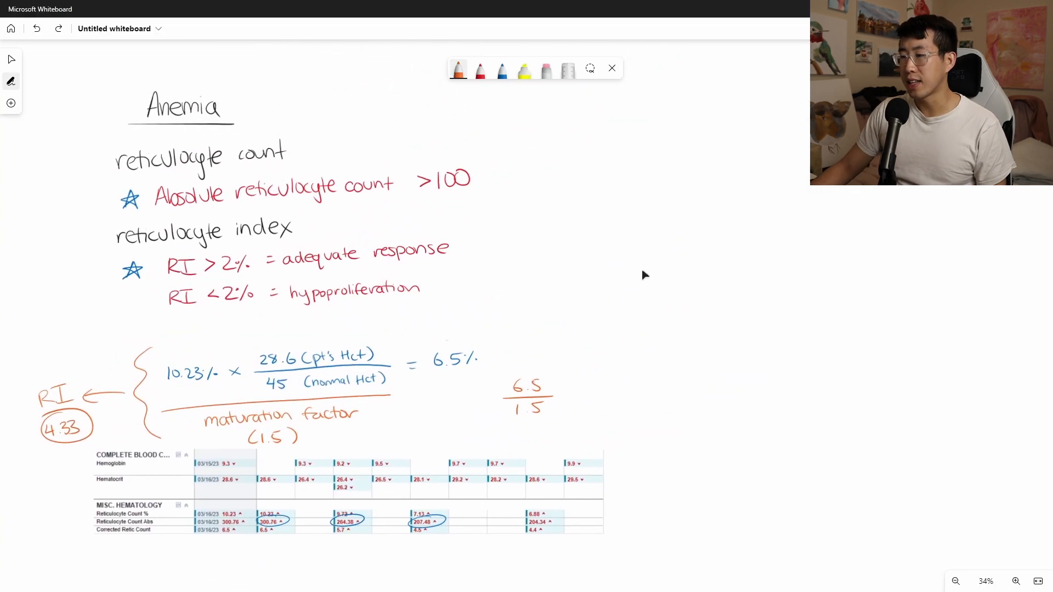
Start a second example in black ink: 'Abs reticulocyte 45' at the top right
{"action": "scroll", "scroll_direction": "down", "scroll_amount": 3}
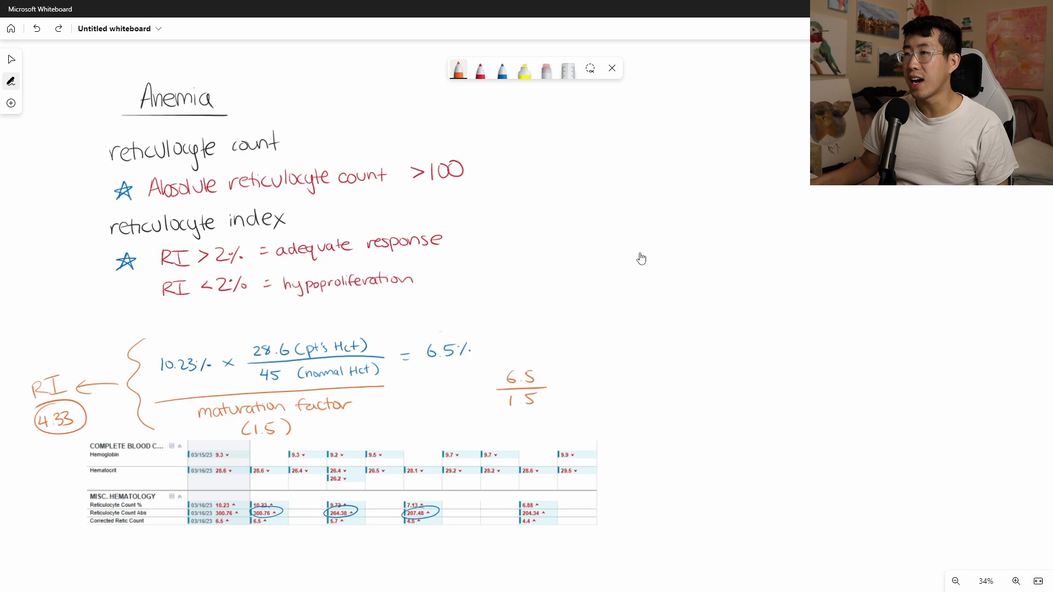
{"action": "left_click", "coordinate": [458, 69]}
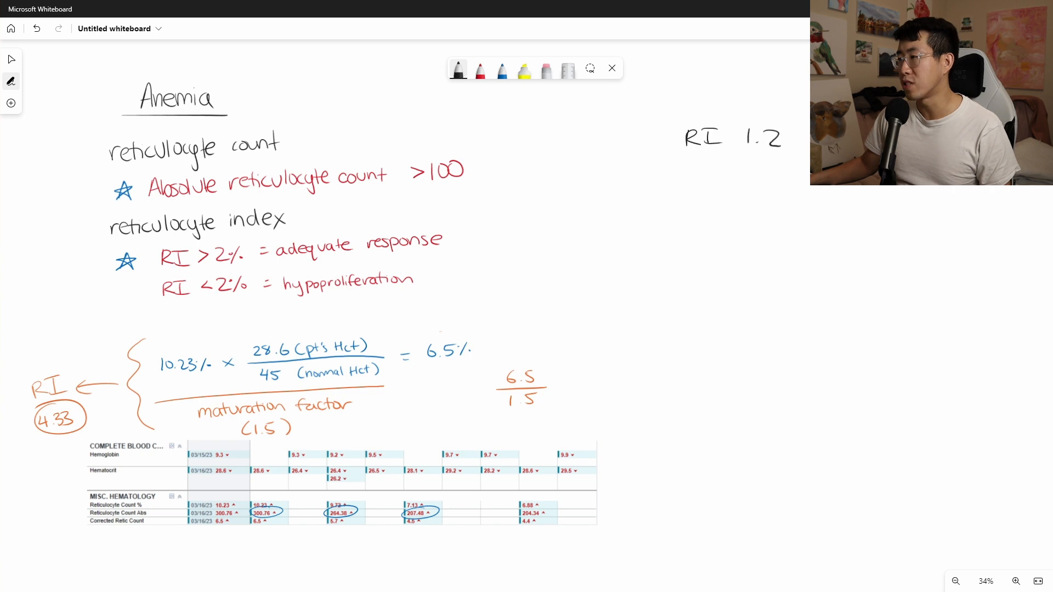
{"action": "type", "text": "Abr"}
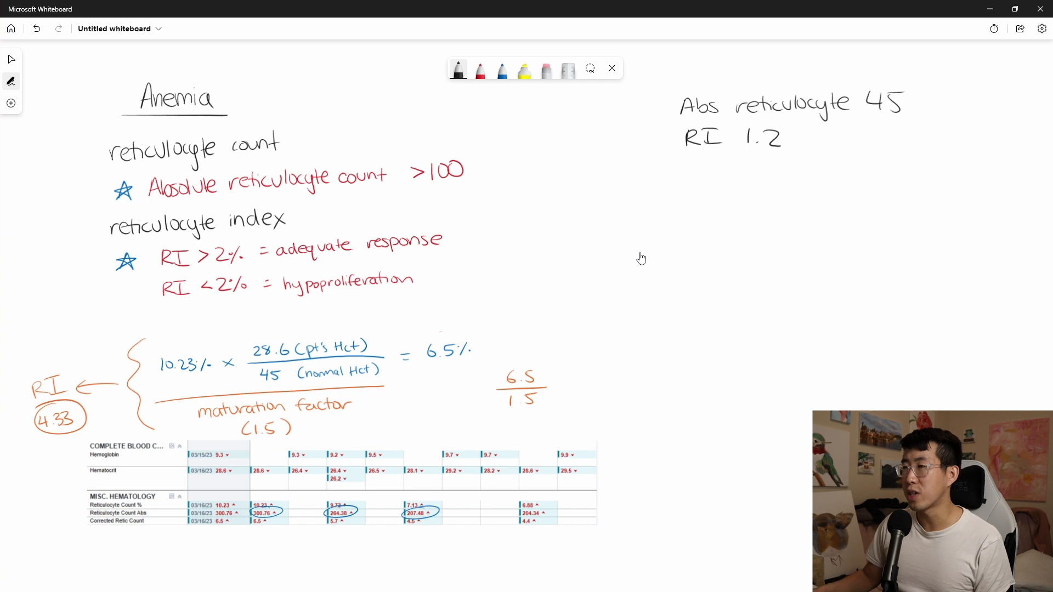
Handwrite Vitamin B12 and Folate in red ink under the second example
{"action": "left_click", "coordinate": [480, 71]}
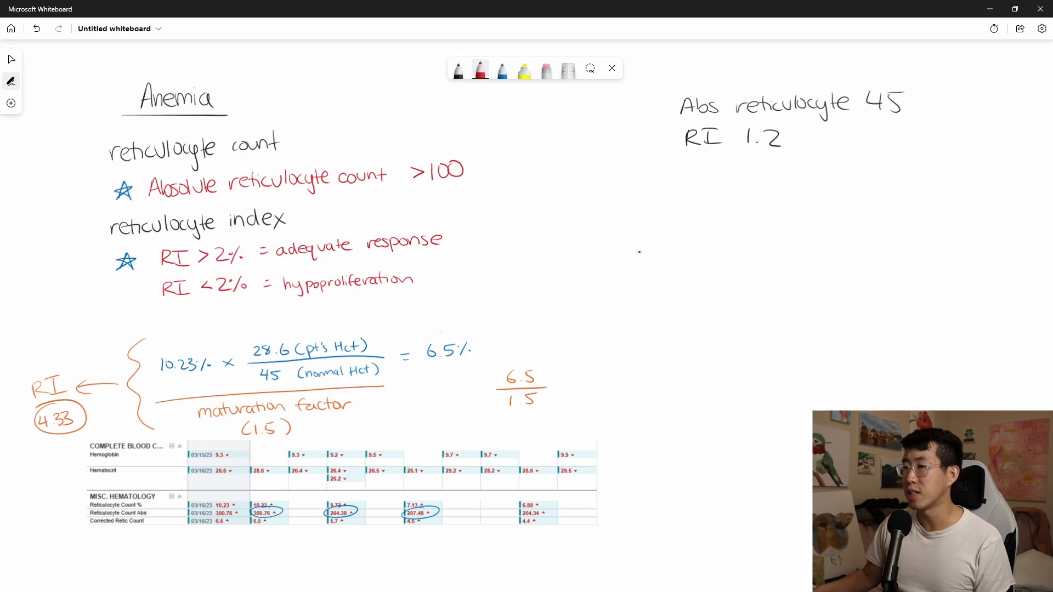
{"action": "type", "text": "Vito"}
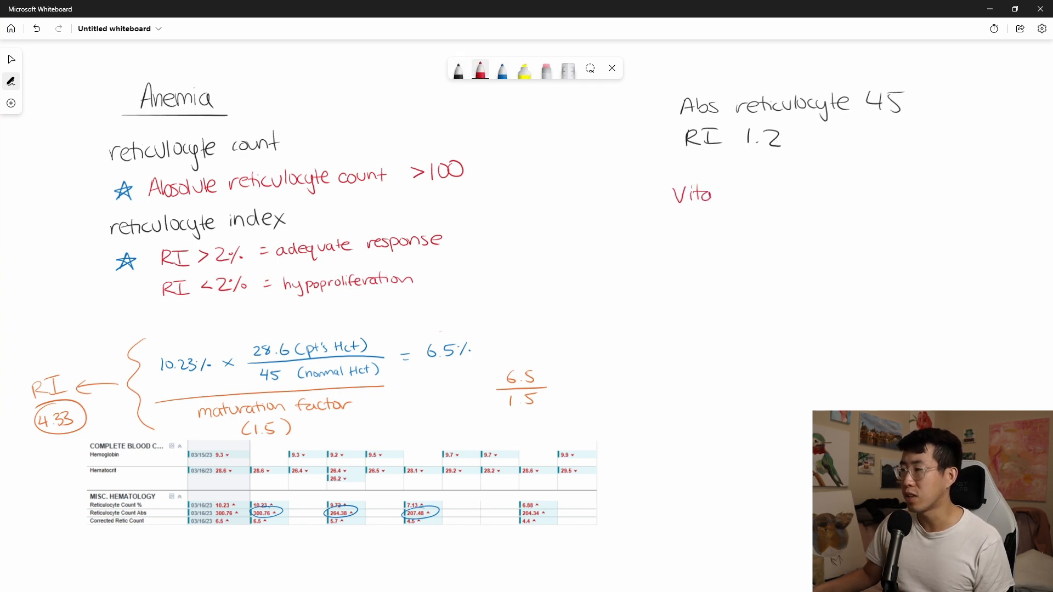
{"action": "type", "text": "Vitamin B"}
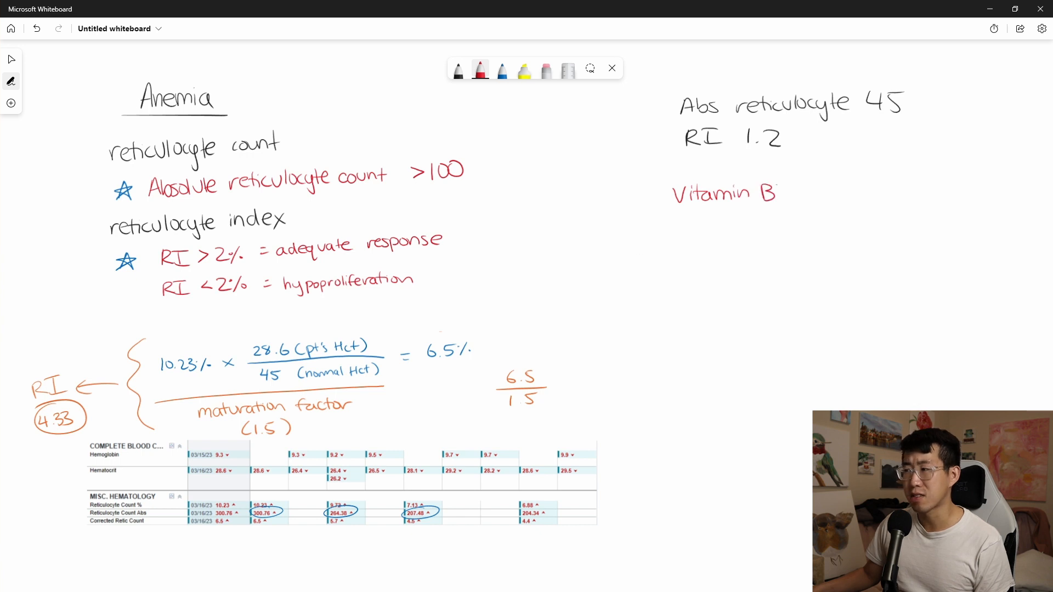
{"action": "type", "text": "12"}
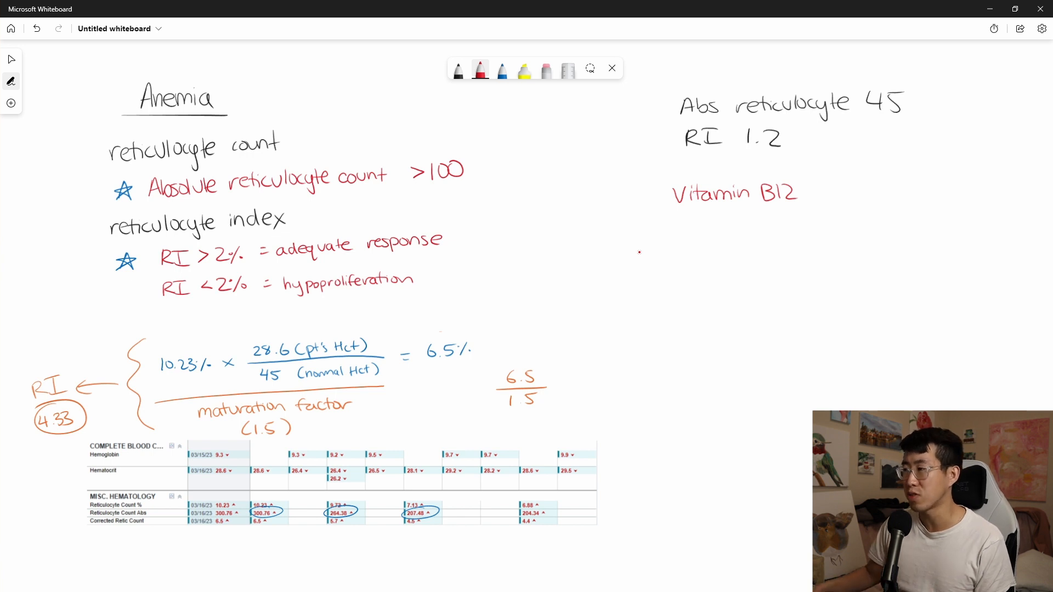
{"action": "type", "text": "Fol"}
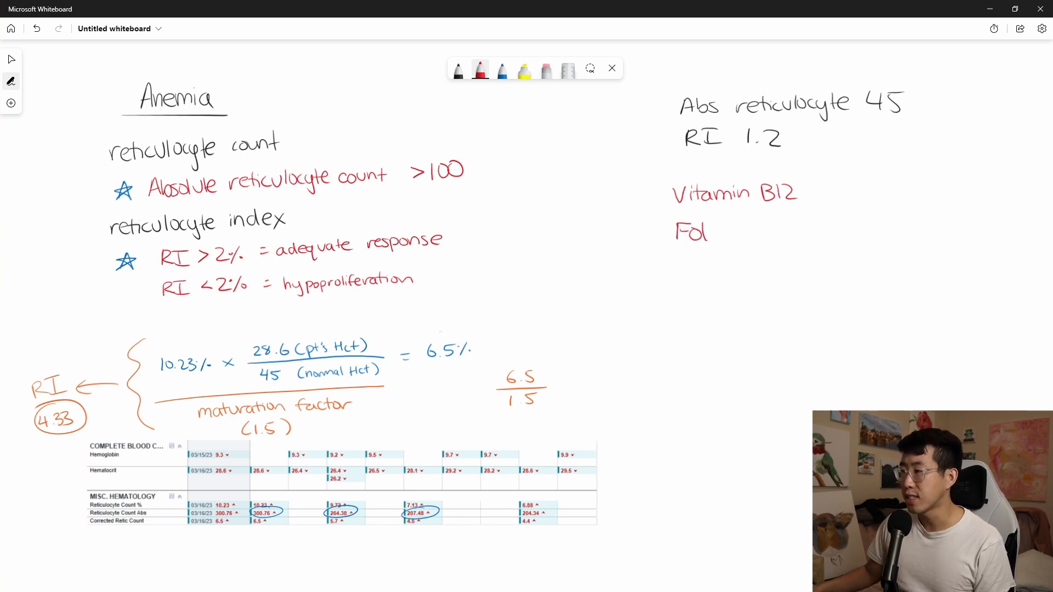
Draw a blue line from Folate and write the note TWDFNR beside it
{"action": "left_click", "coordinate": [501, 70]}
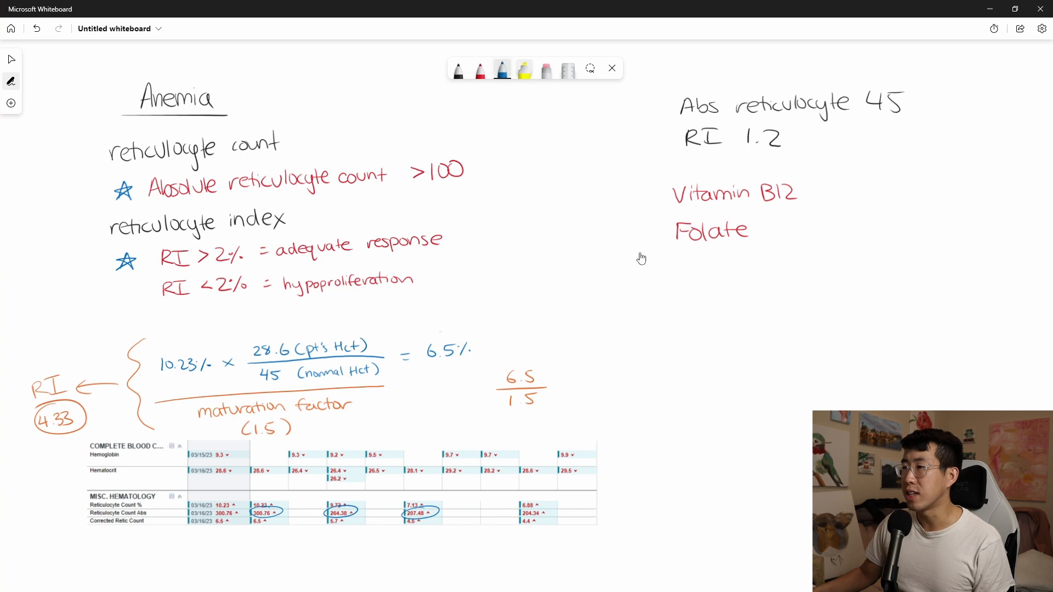
{"action": "left_click_drag", "start_coordinate": [766, 228], "coordinate": [866, 227]}
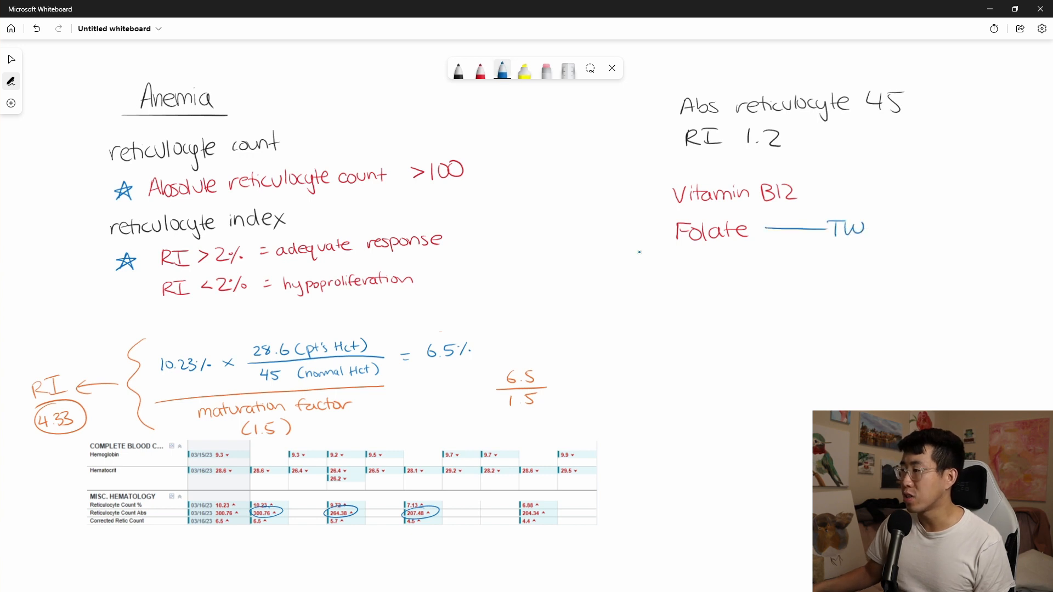
{"action": "type", "text": "DFNR"}
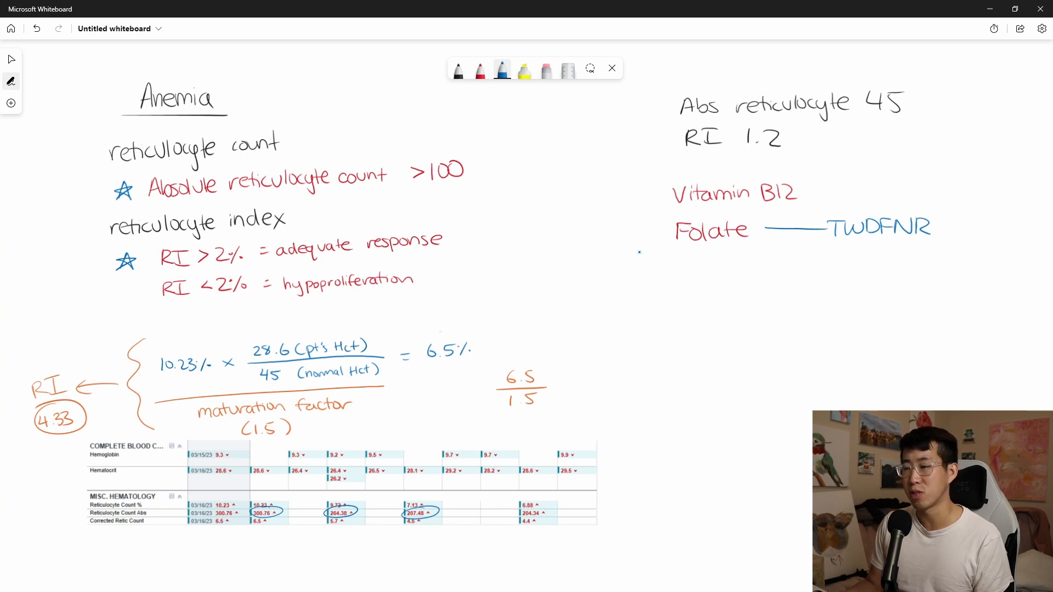
{"action": "mouse_move", "coordinate": [640, 258]}
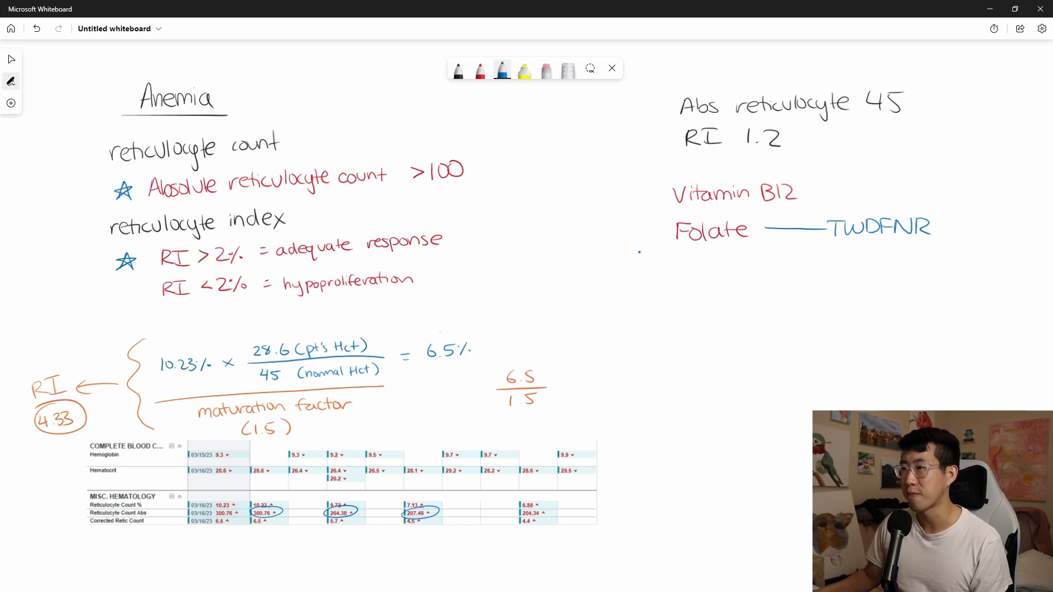
{"action": "left_click", "coordinate": [479, 70]}
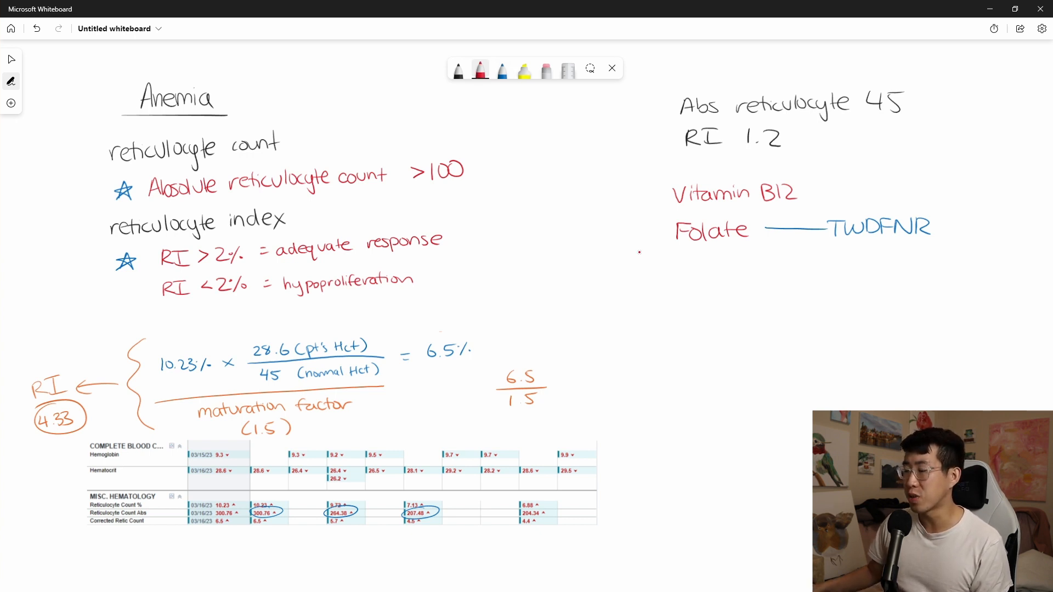
Write Zinc and Copper in red, then add a purple note 'blocks copper absorption' beside Zinc
{"action": "type", "text": "Zinc"}
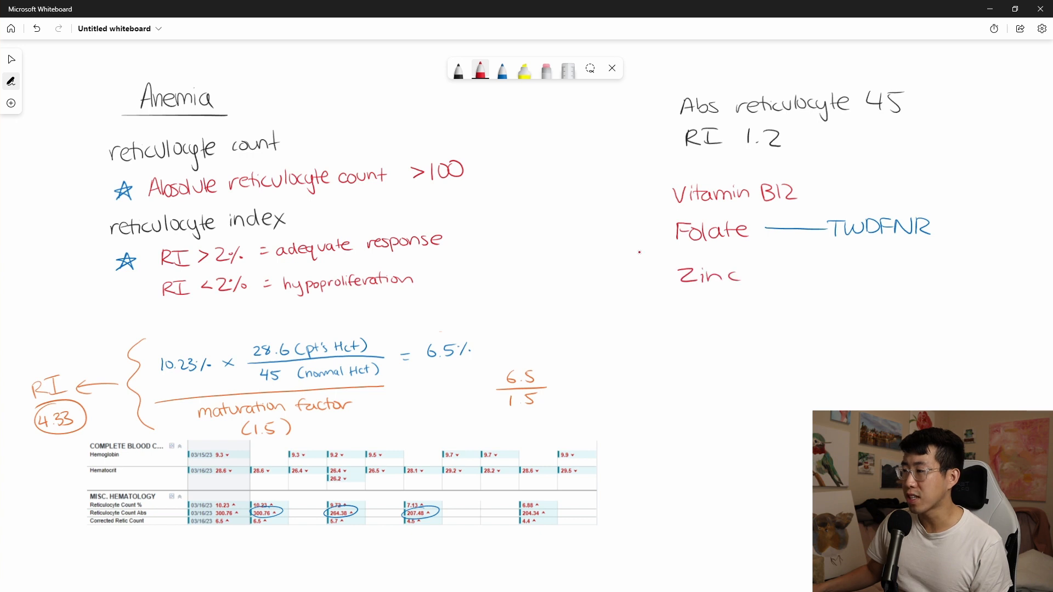
{"action": "type", "text": "Copper"}
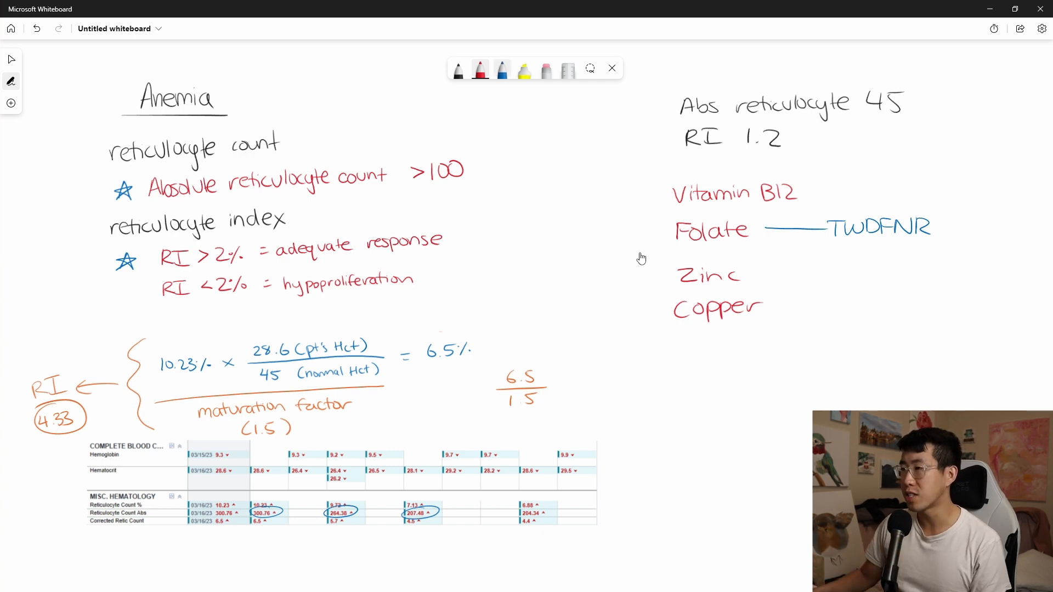
{"action": "left_click", "coordinate": [501, 69]}
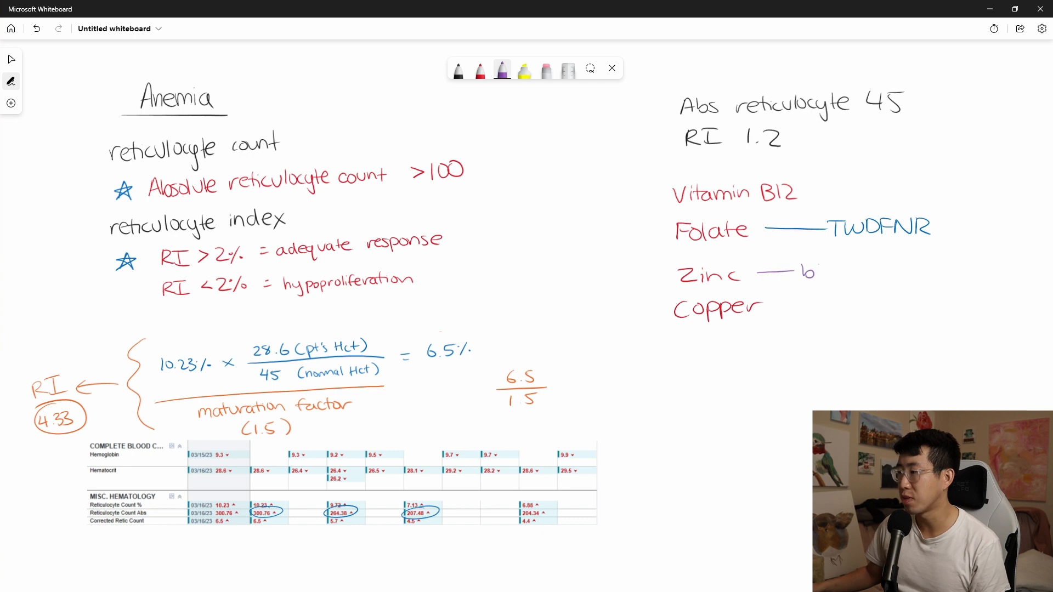
{"action": "type", "text": "blocks copper"}
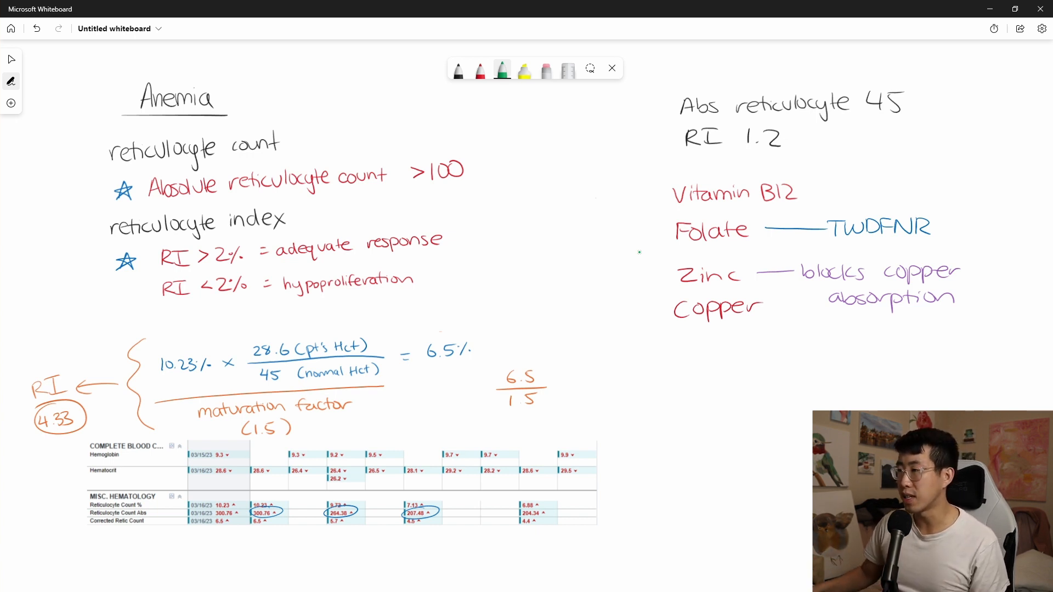
Draw a green brace grouping B12 and Folate, labelled with an up arrow, Homocysteine and MMA
{"action": "left_click_drag", "start_coordinate": [645, 195], "coordinate": [646, 234]}
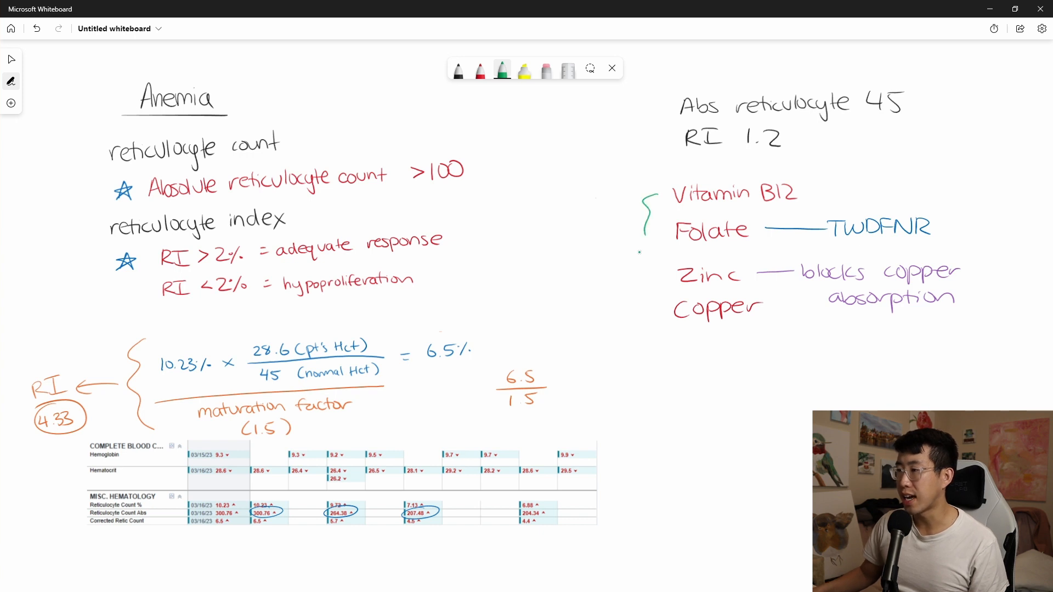
{"action": "type", "text": "Homocysteine"}
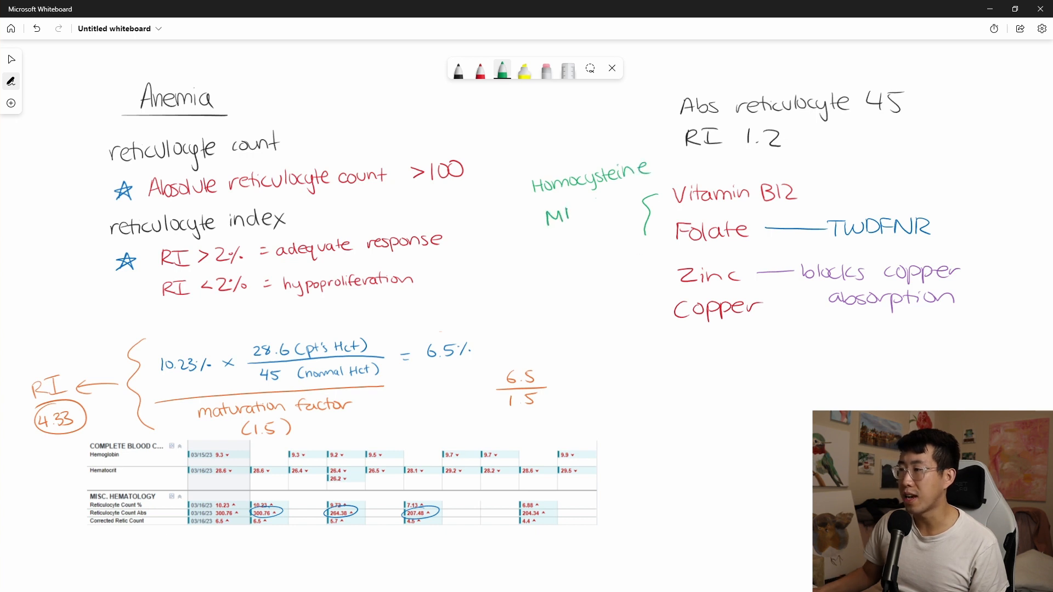
{"action": "type", "text": "MMA"}
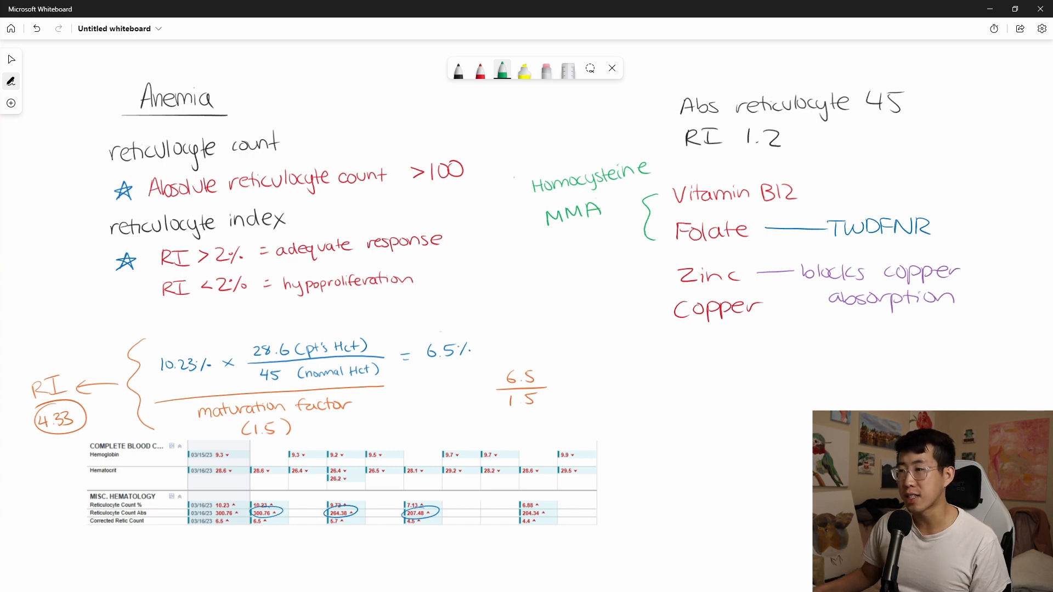
{"action": "left_click_drag", "start_coordinate": [510, 191], "coordinate": [517, 208]}
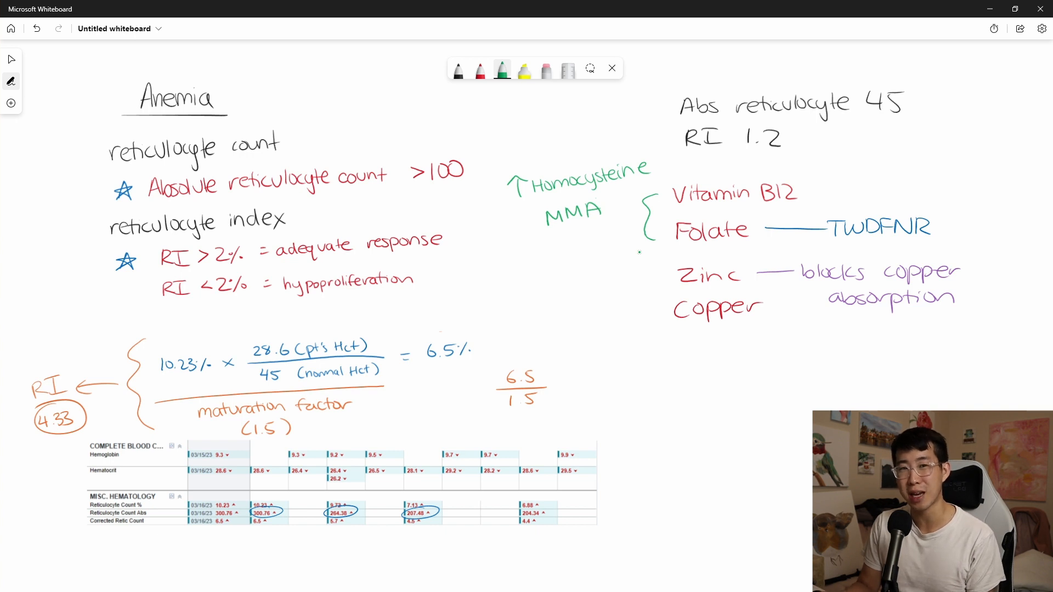
Write 'iron studies' in red with a yellow arrow leading to lead poisoning, thalassemias and MDS
{"action": "left_click", "coordinate": [480, 69]}
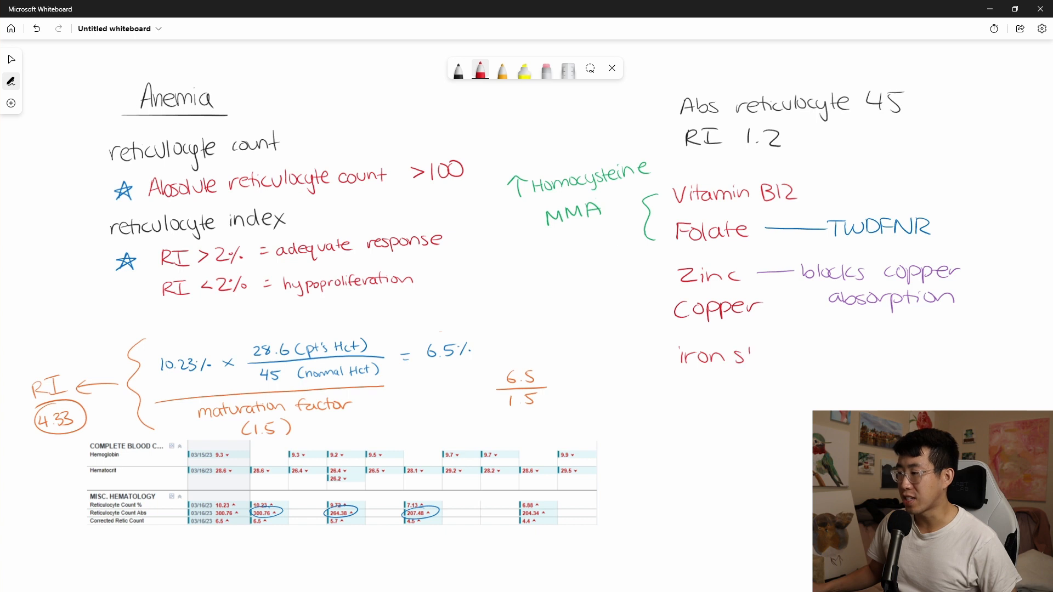
{"action": "type", "text": "tudies"}
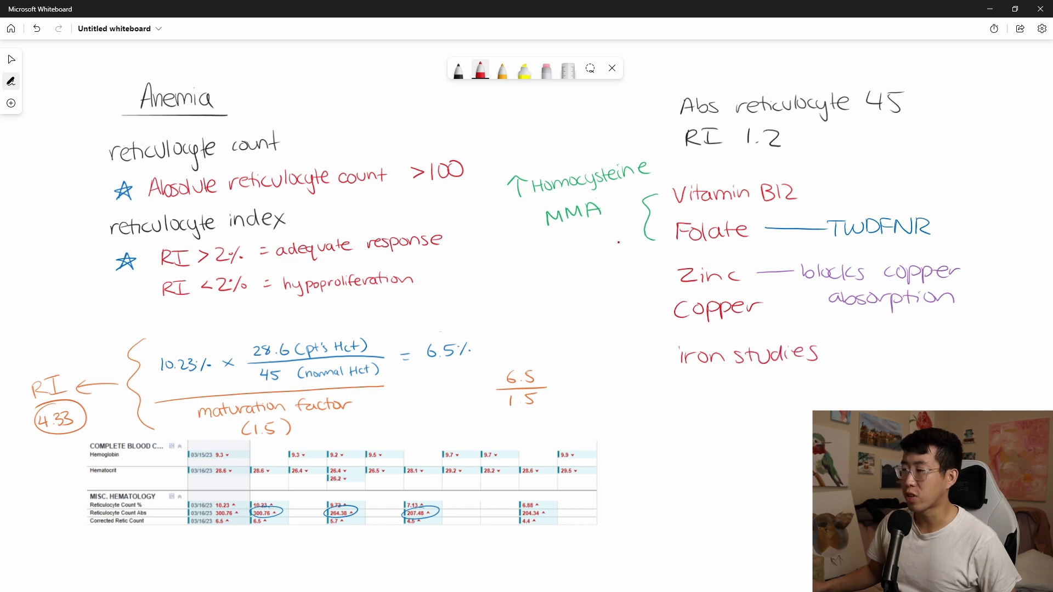
{"action": "left_click", "coordinate": [501, 70]}
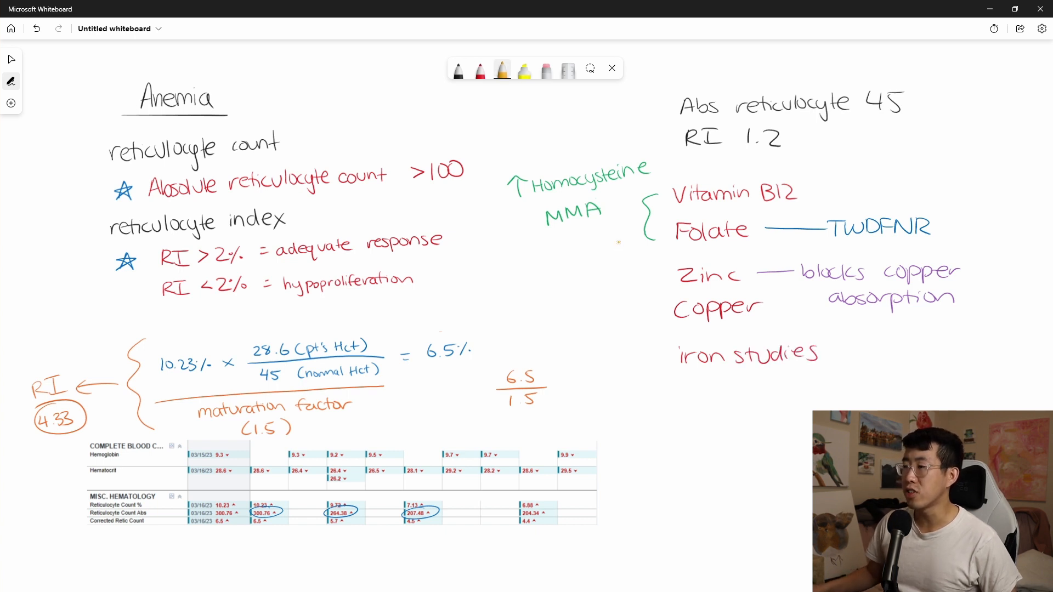
{"action": "left_click_drag", "start_coordinate": [728, 393], "coordinate": [729, 423]}
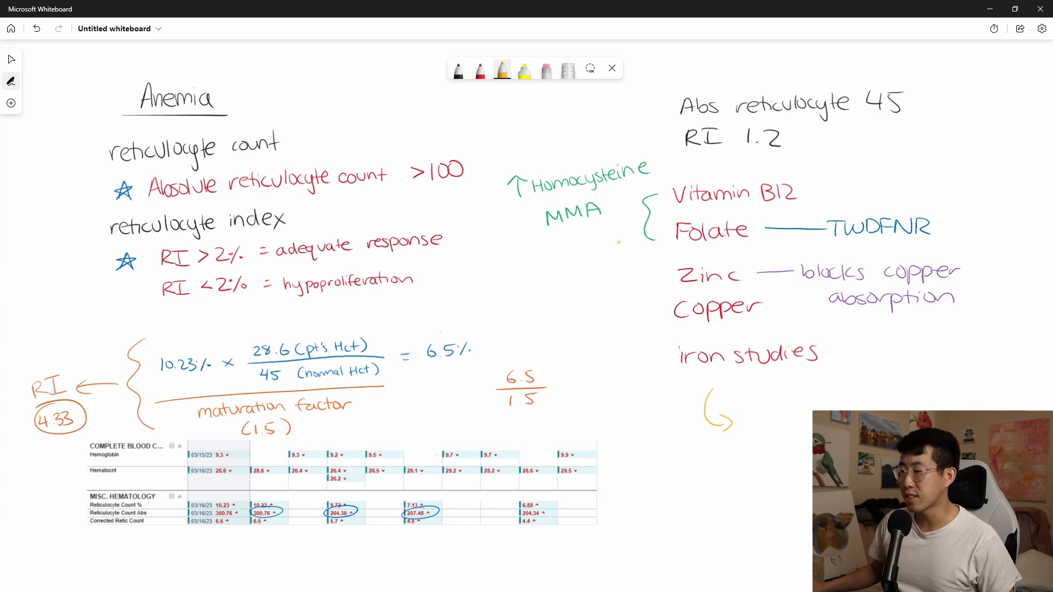
{"action": "type", "text": "leo"}
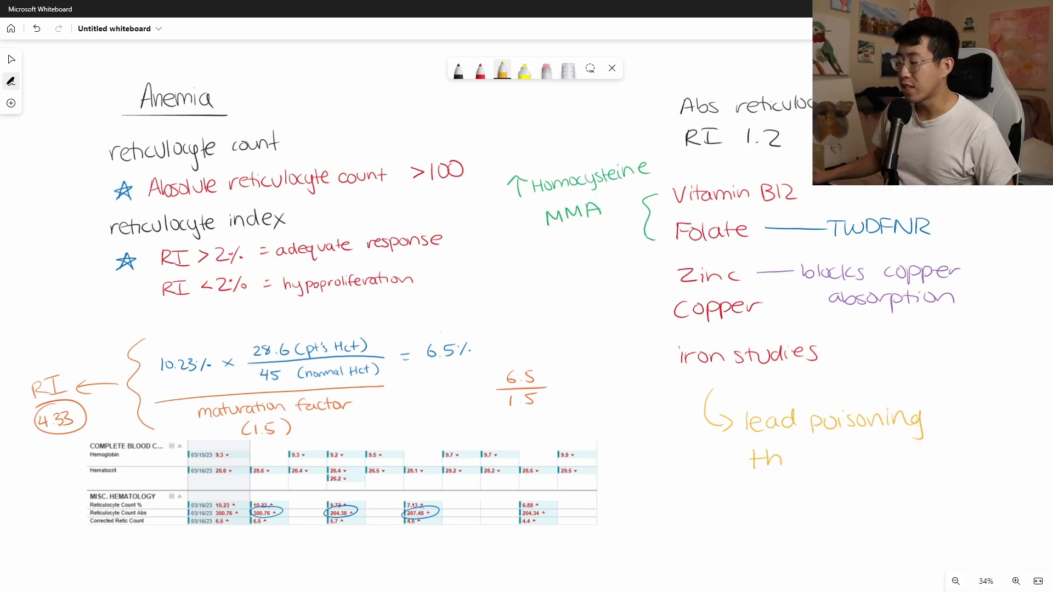
{"action": "type", "text": "ala"}
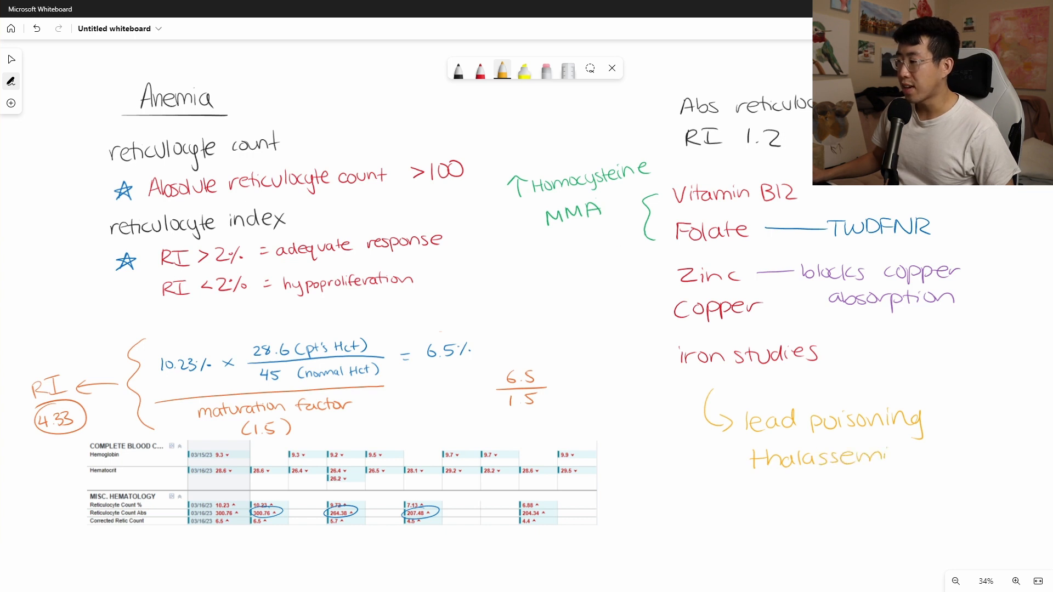
{"action": "type", "text": "as"}
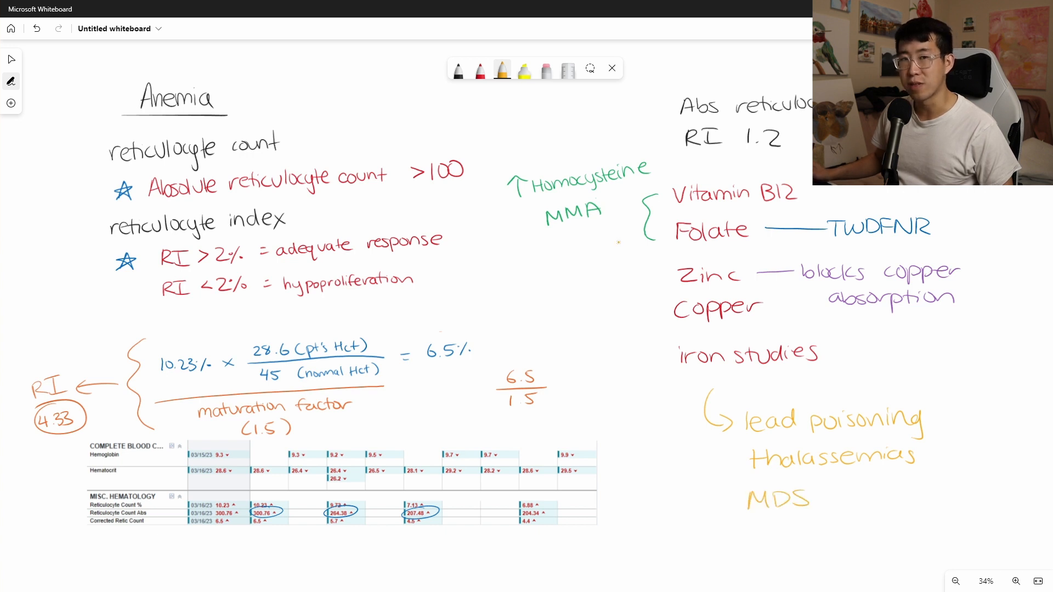
Draw an arrow from MDS to SPEP/UPEP and BMBX
{"action": "left_click_drag", "start_coordinate": [816, 497], "coordinate": [849, 497]}
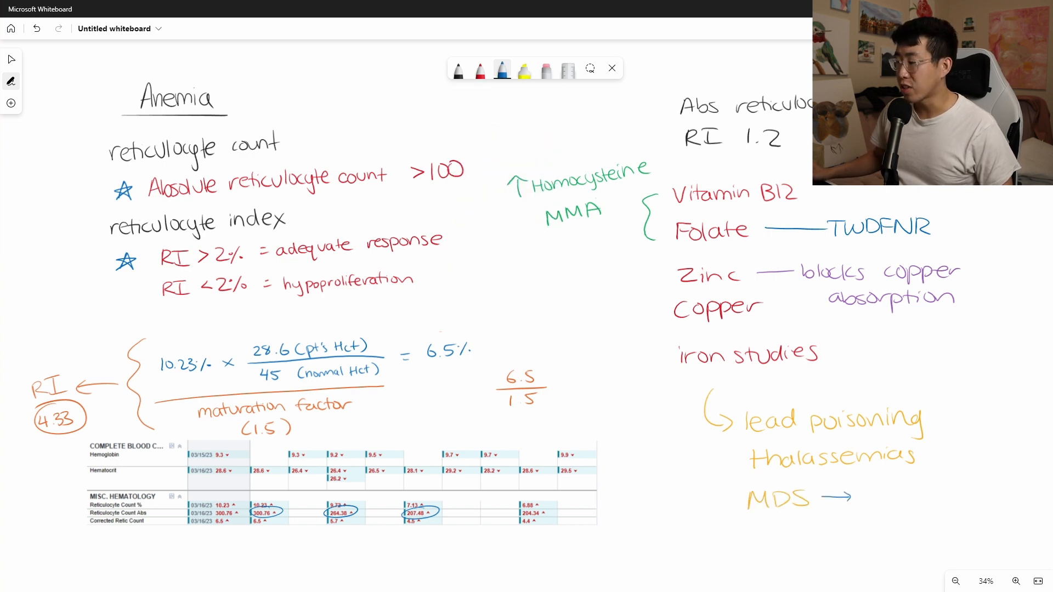
{"action": "type", "text": "SPEI"}
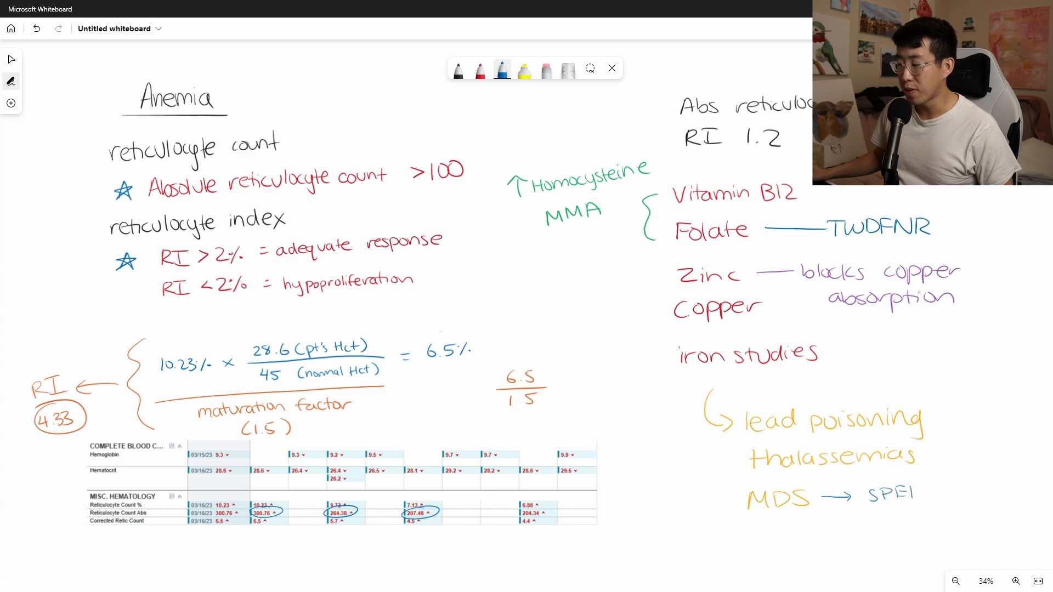
{"action": "type", "text": "/UPF"}
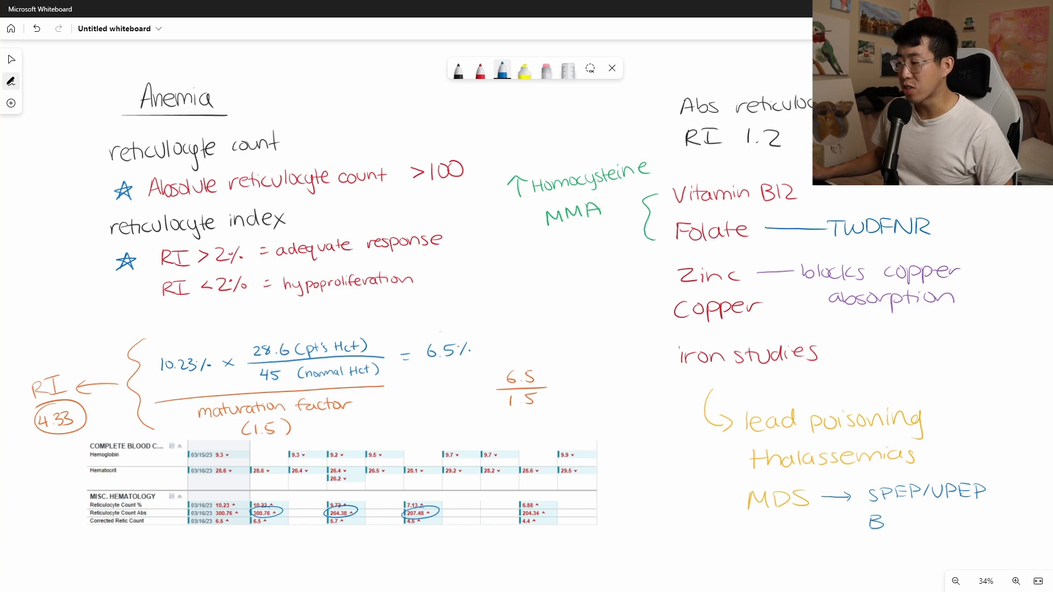
{"action": "type", "text": "BMBX"}
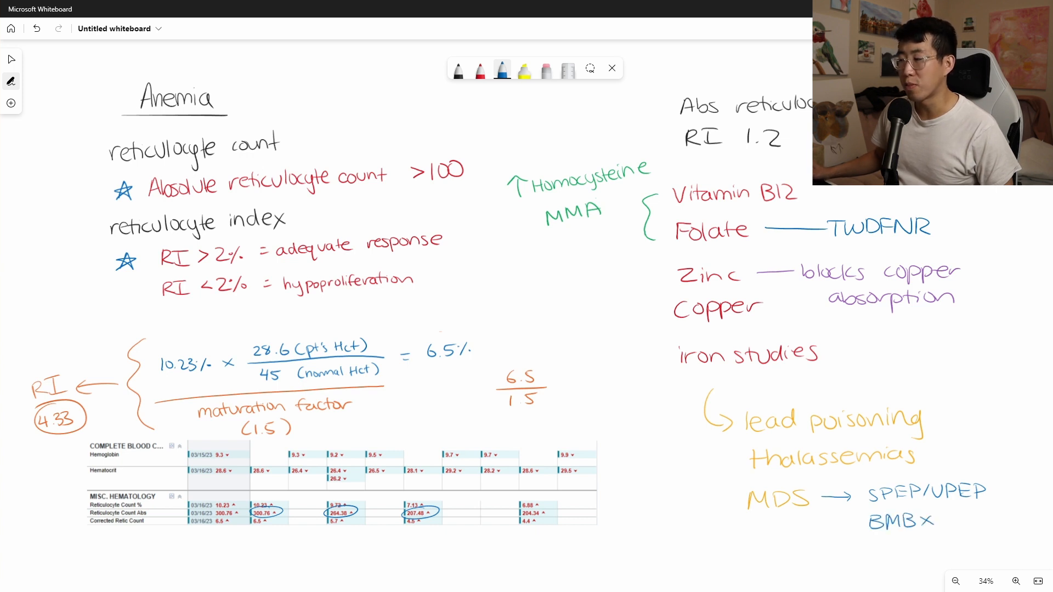